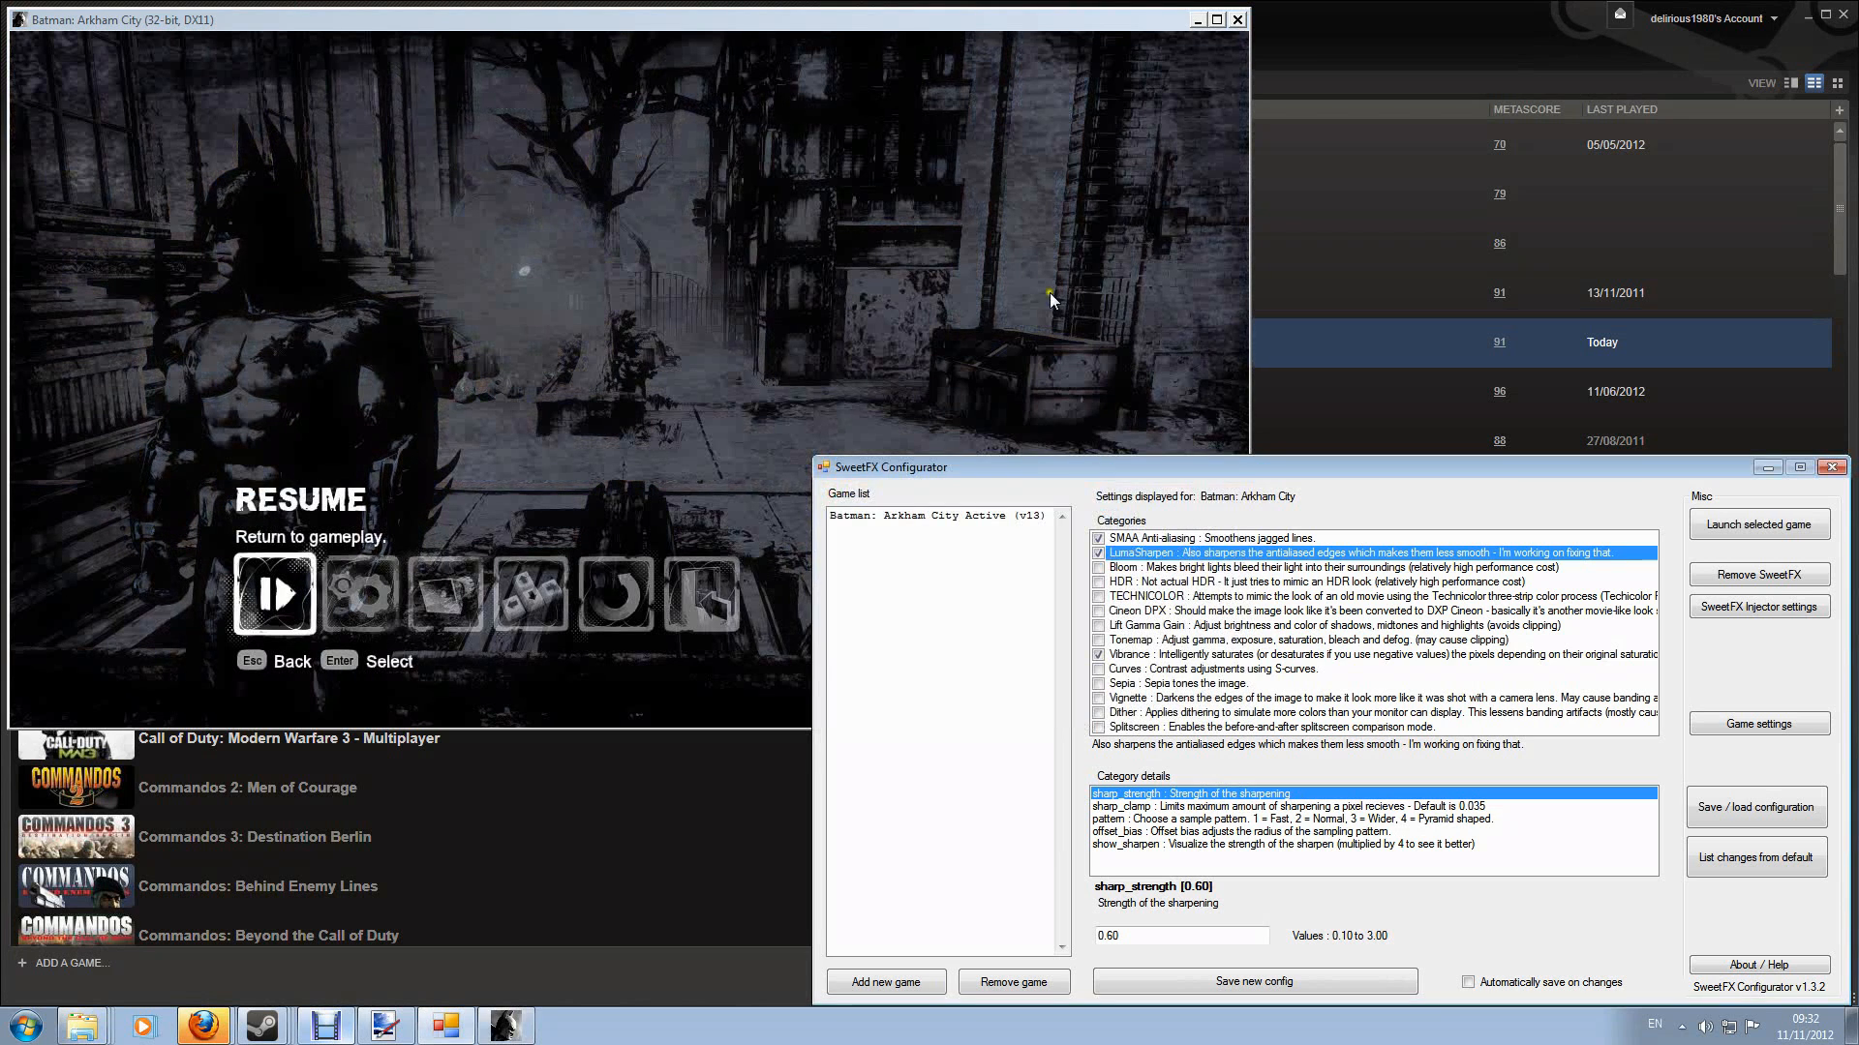
Step: Enable LumaSharpen for Batman: Arkham City and save the new config
left_click_drag(936, 466, 904, 434)
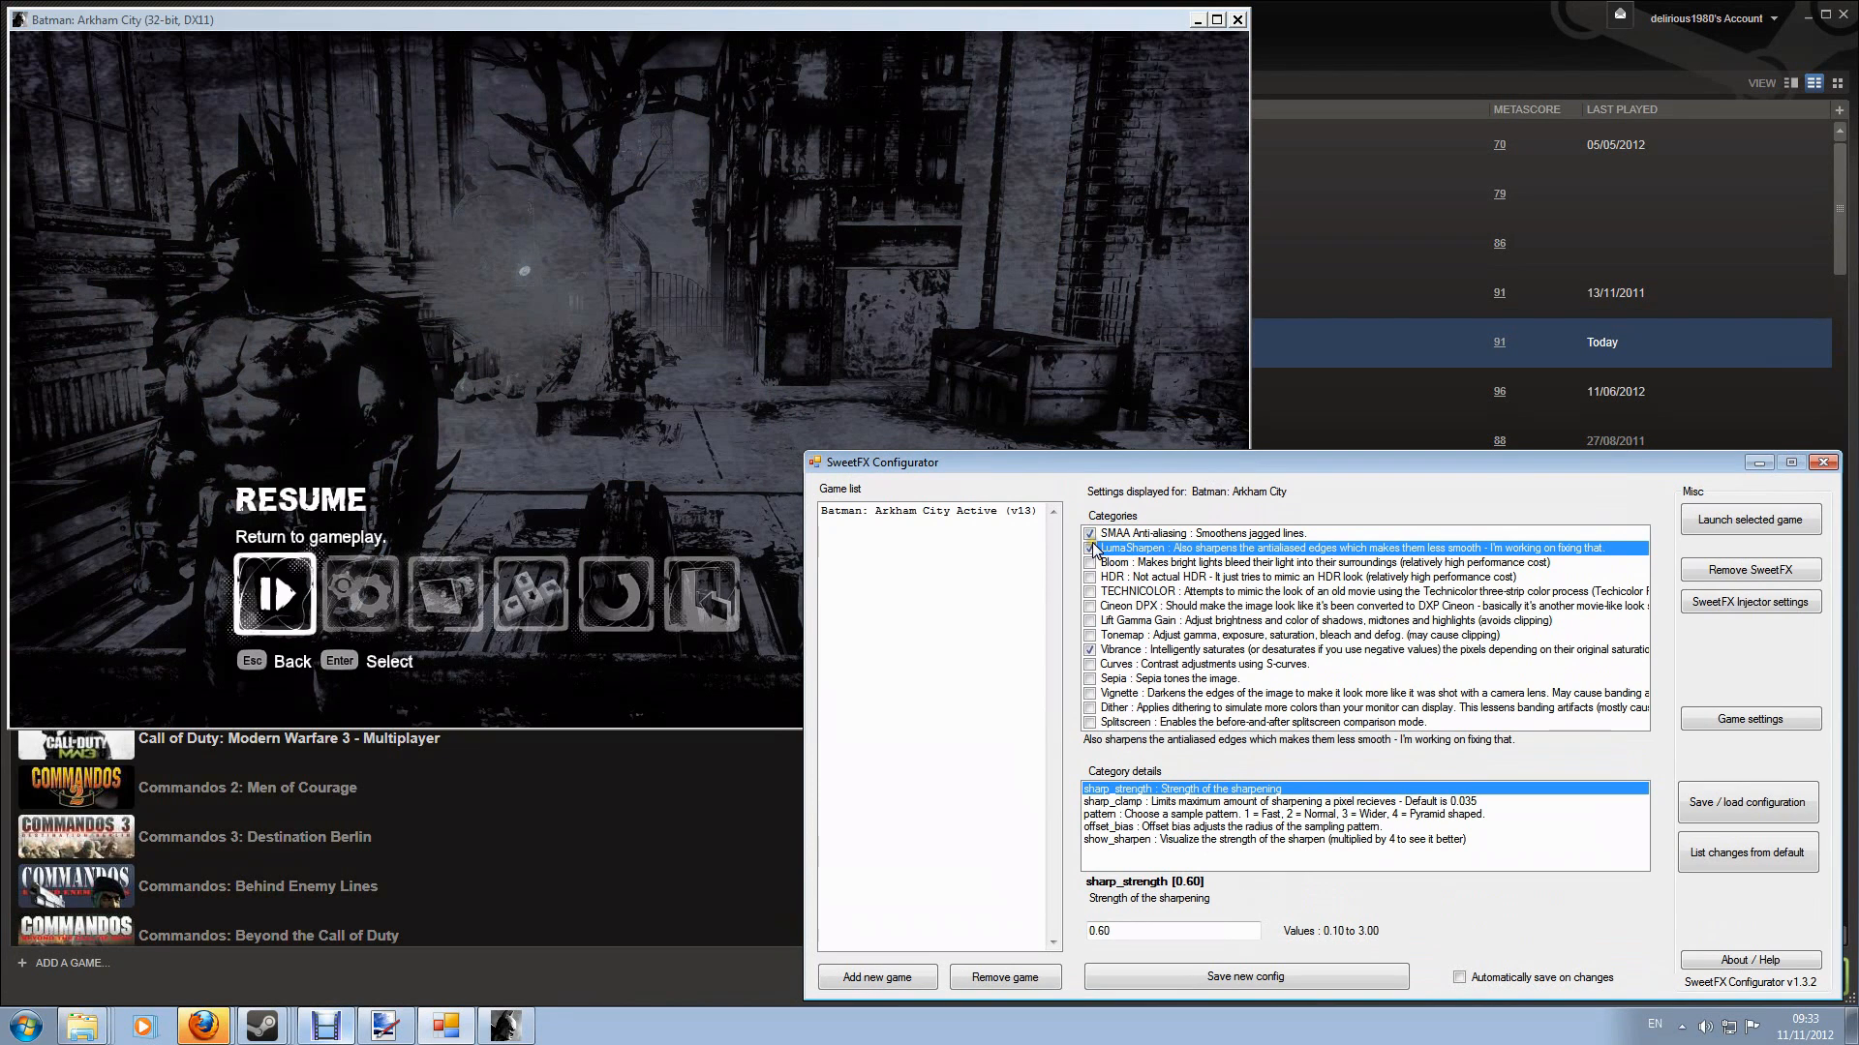
left_click(1089, 548)
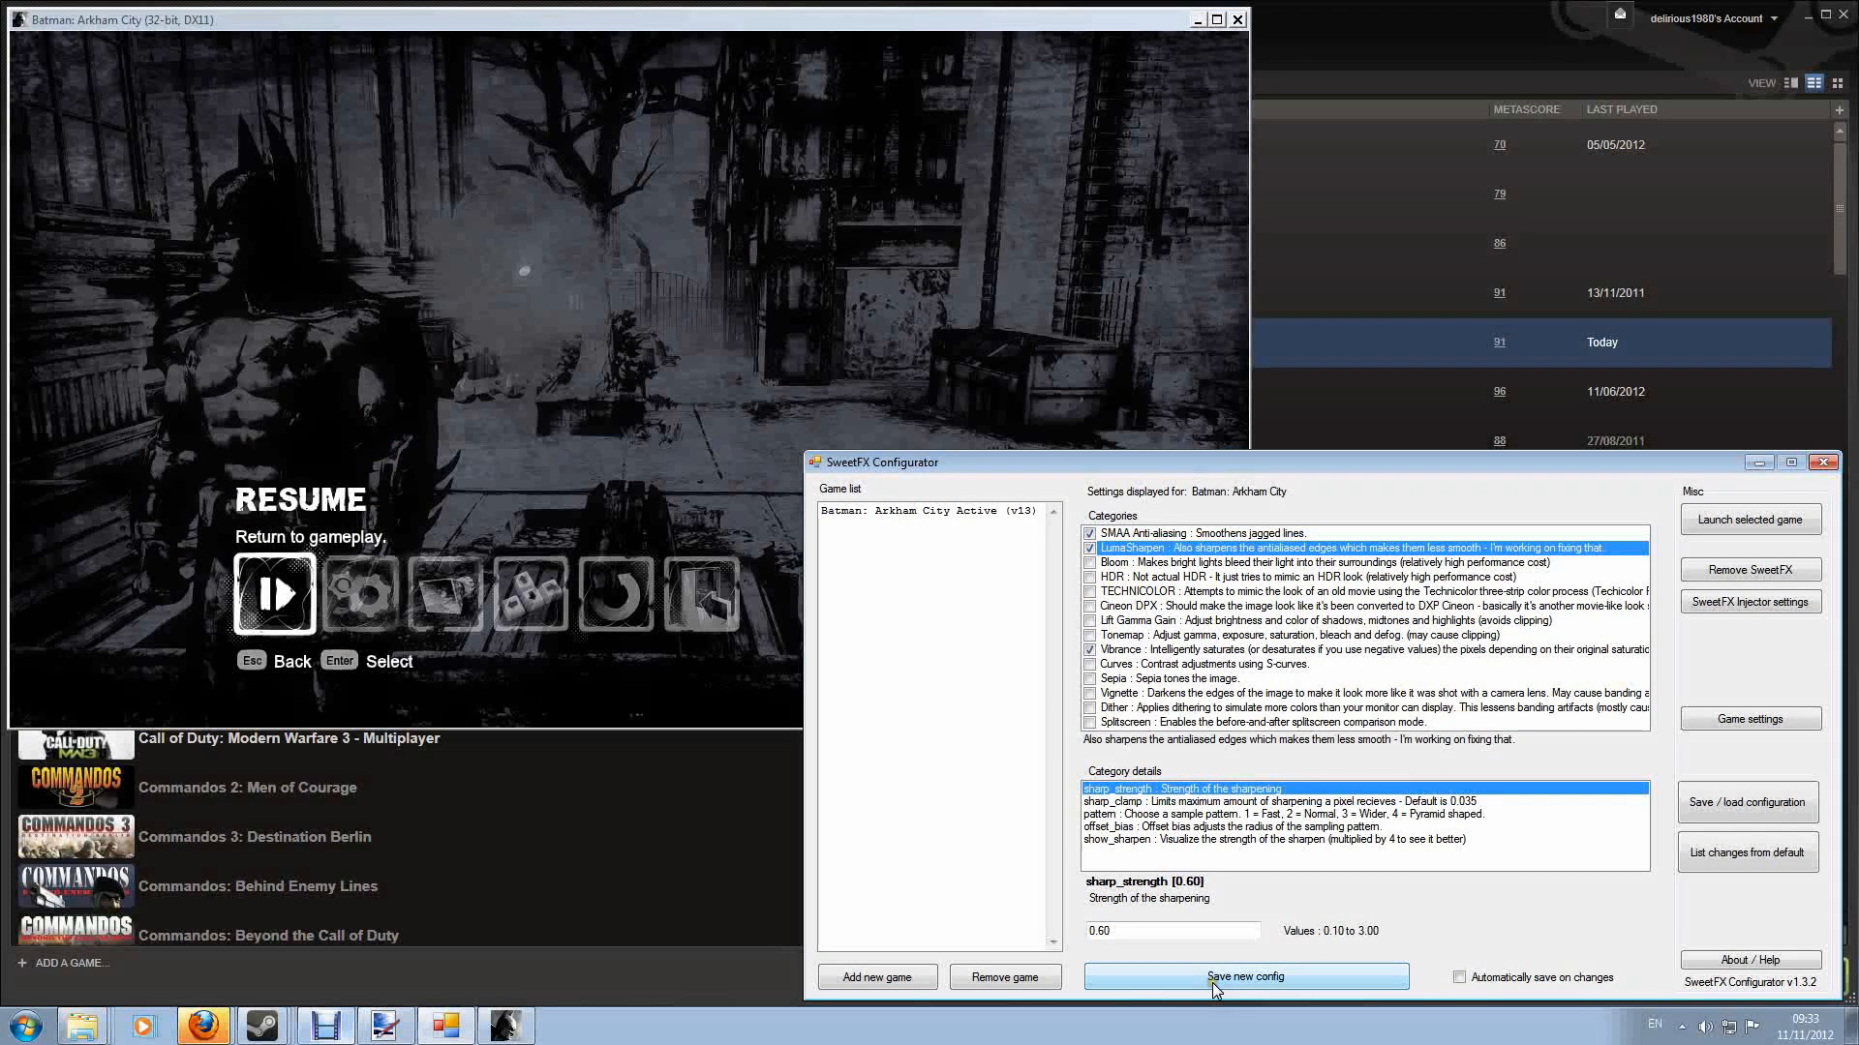
left_click(628, 20)
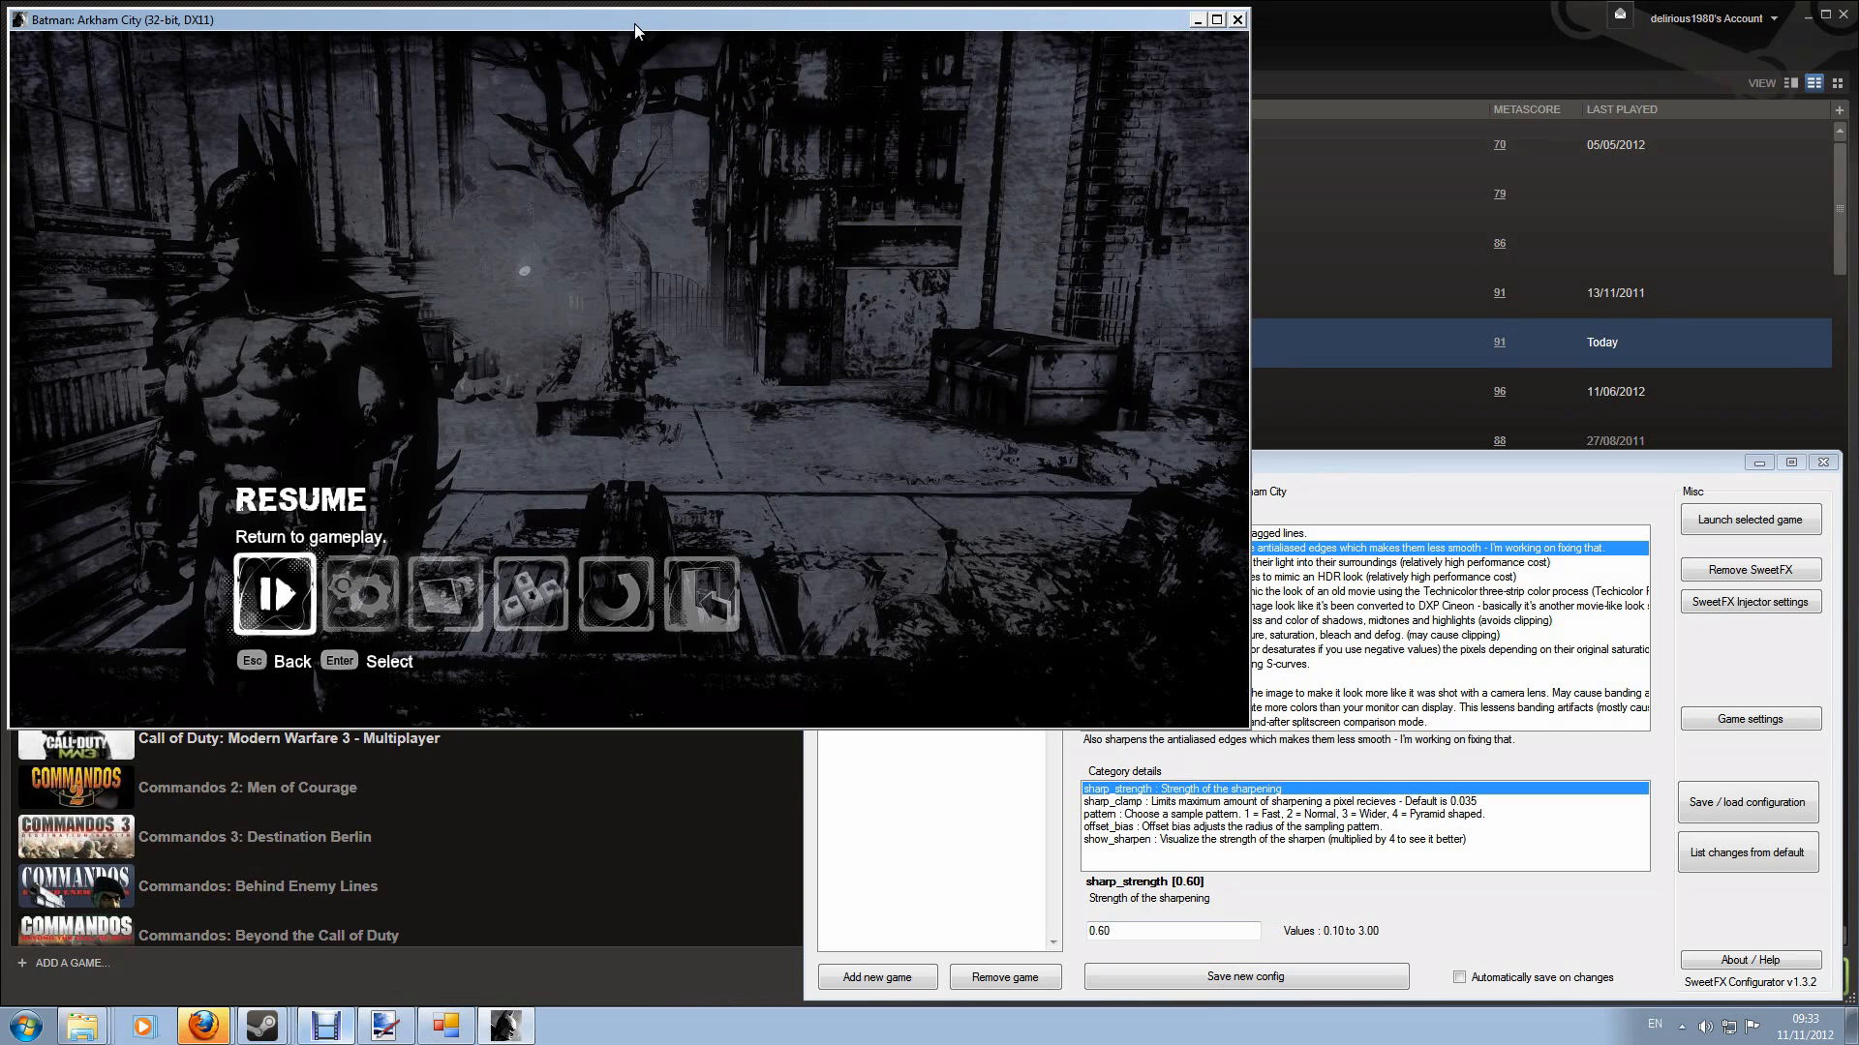
mouse_move(1387, 488)
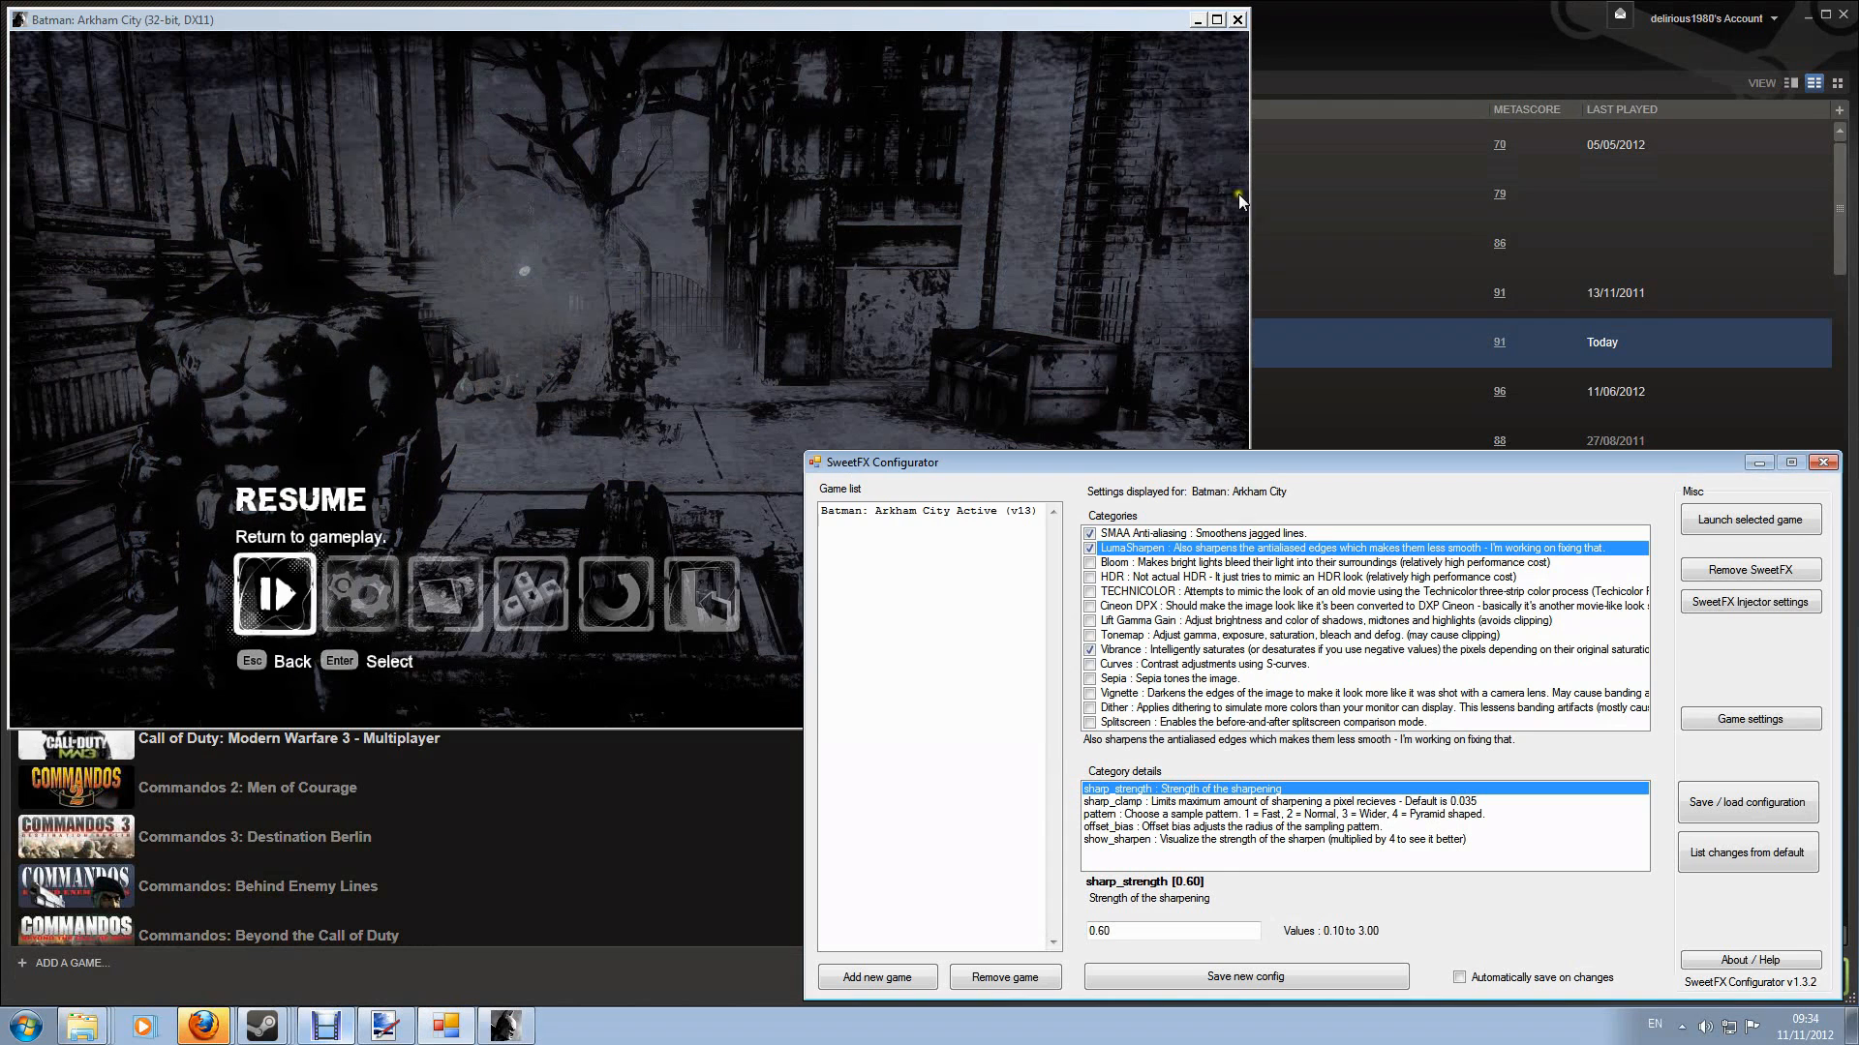
Step: Select the Vibrance category and bring up its strength value field
left_click(1120, 649)
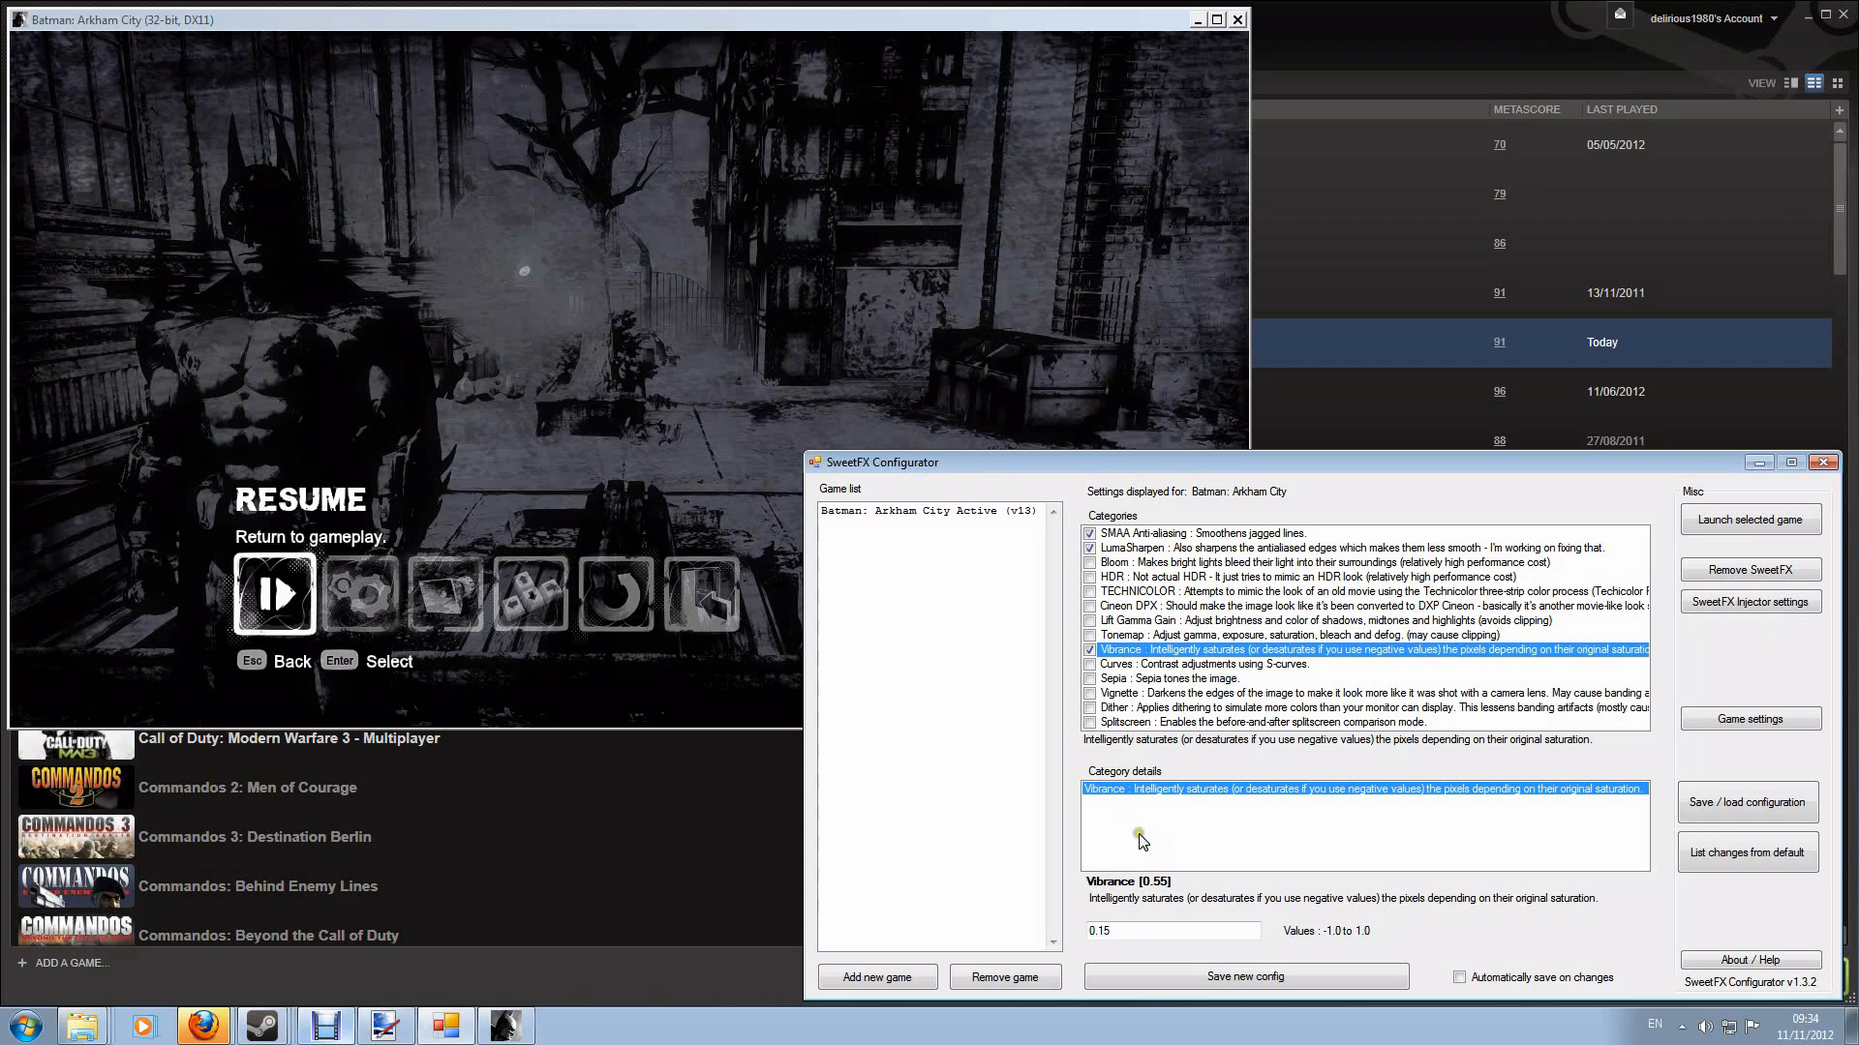
mouse_move(1123, 818)
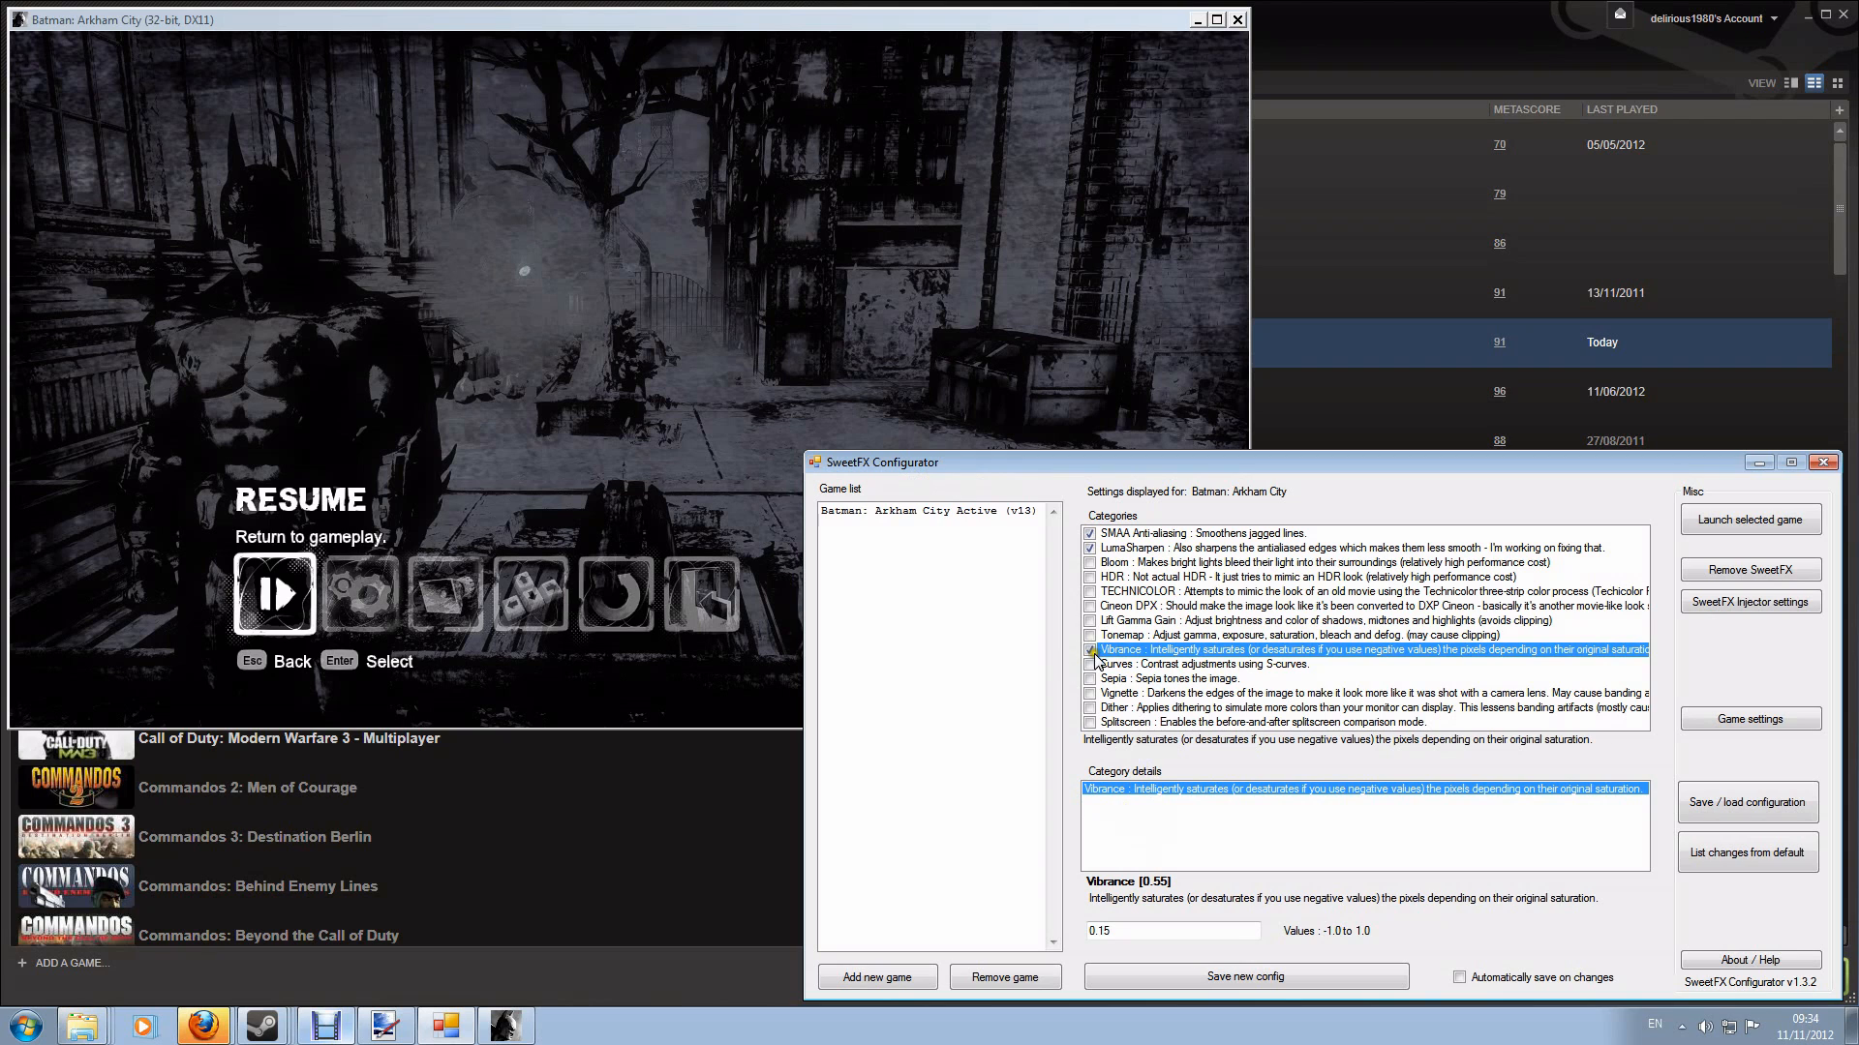
left_click(1091, 649)
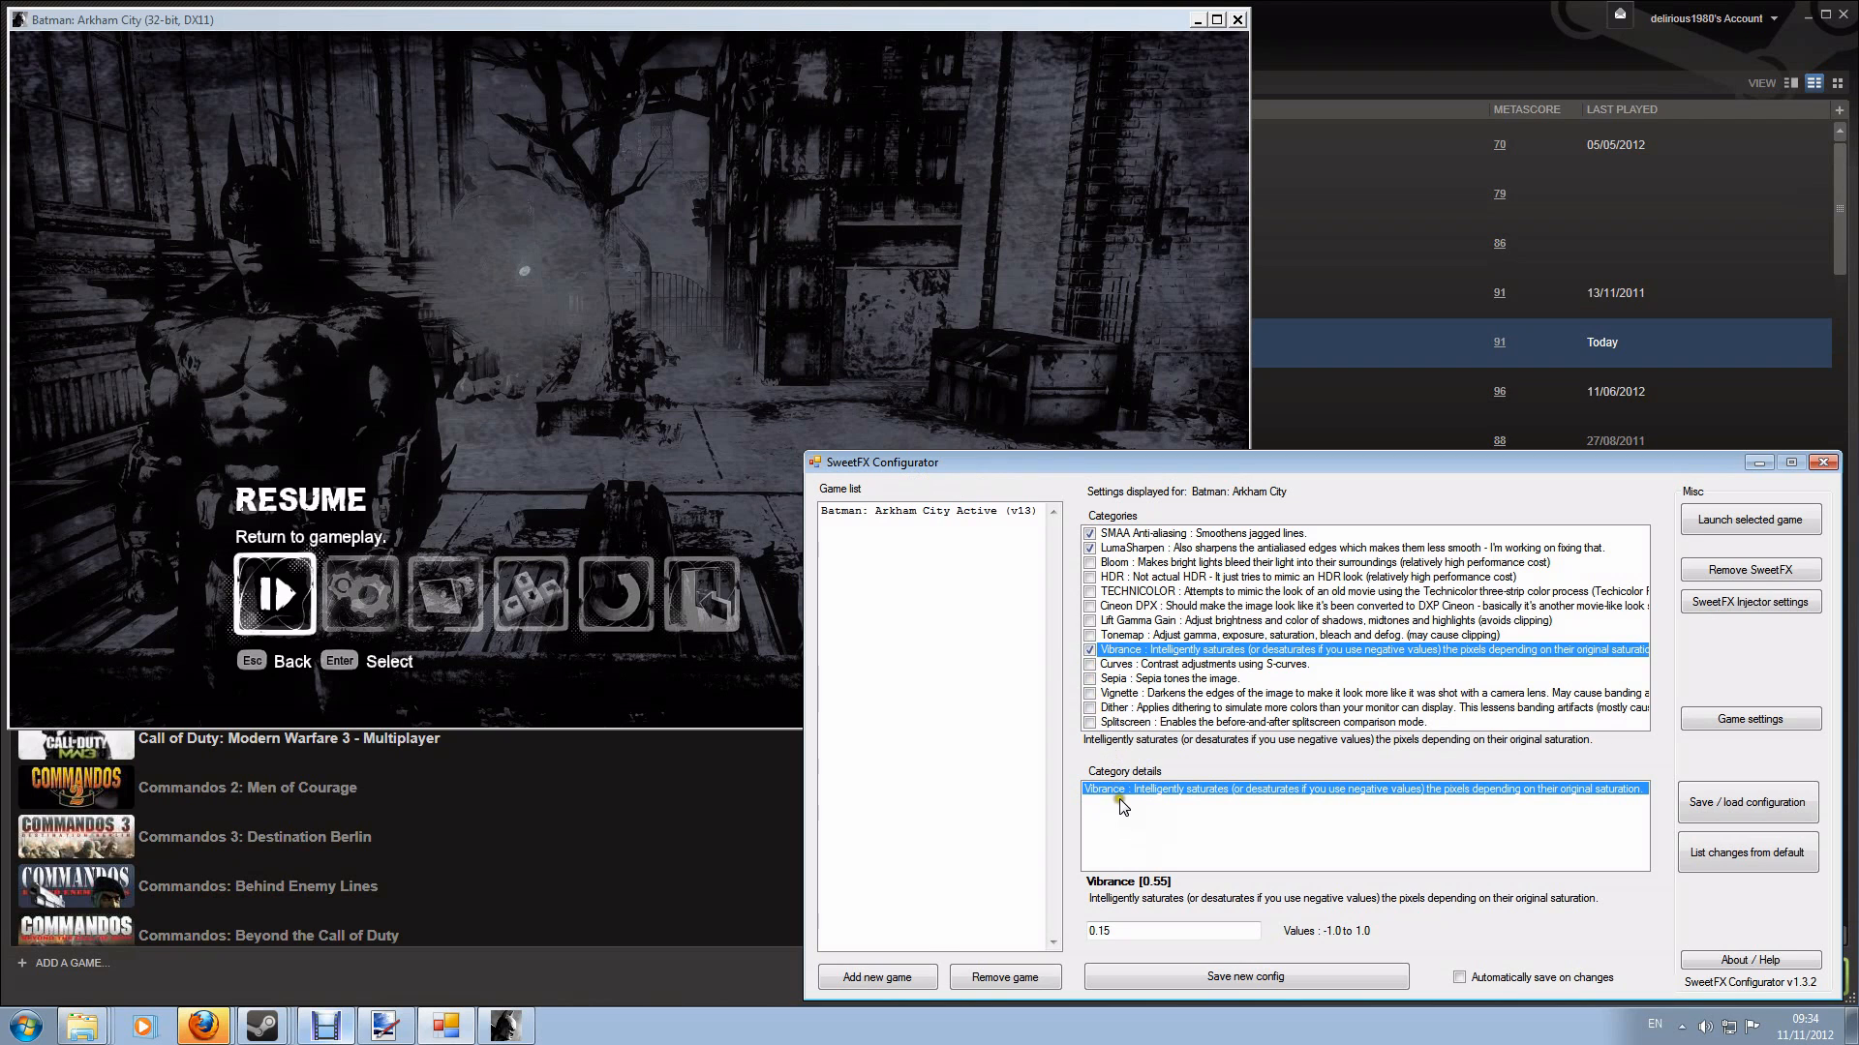
mouse_move(1123, 806)
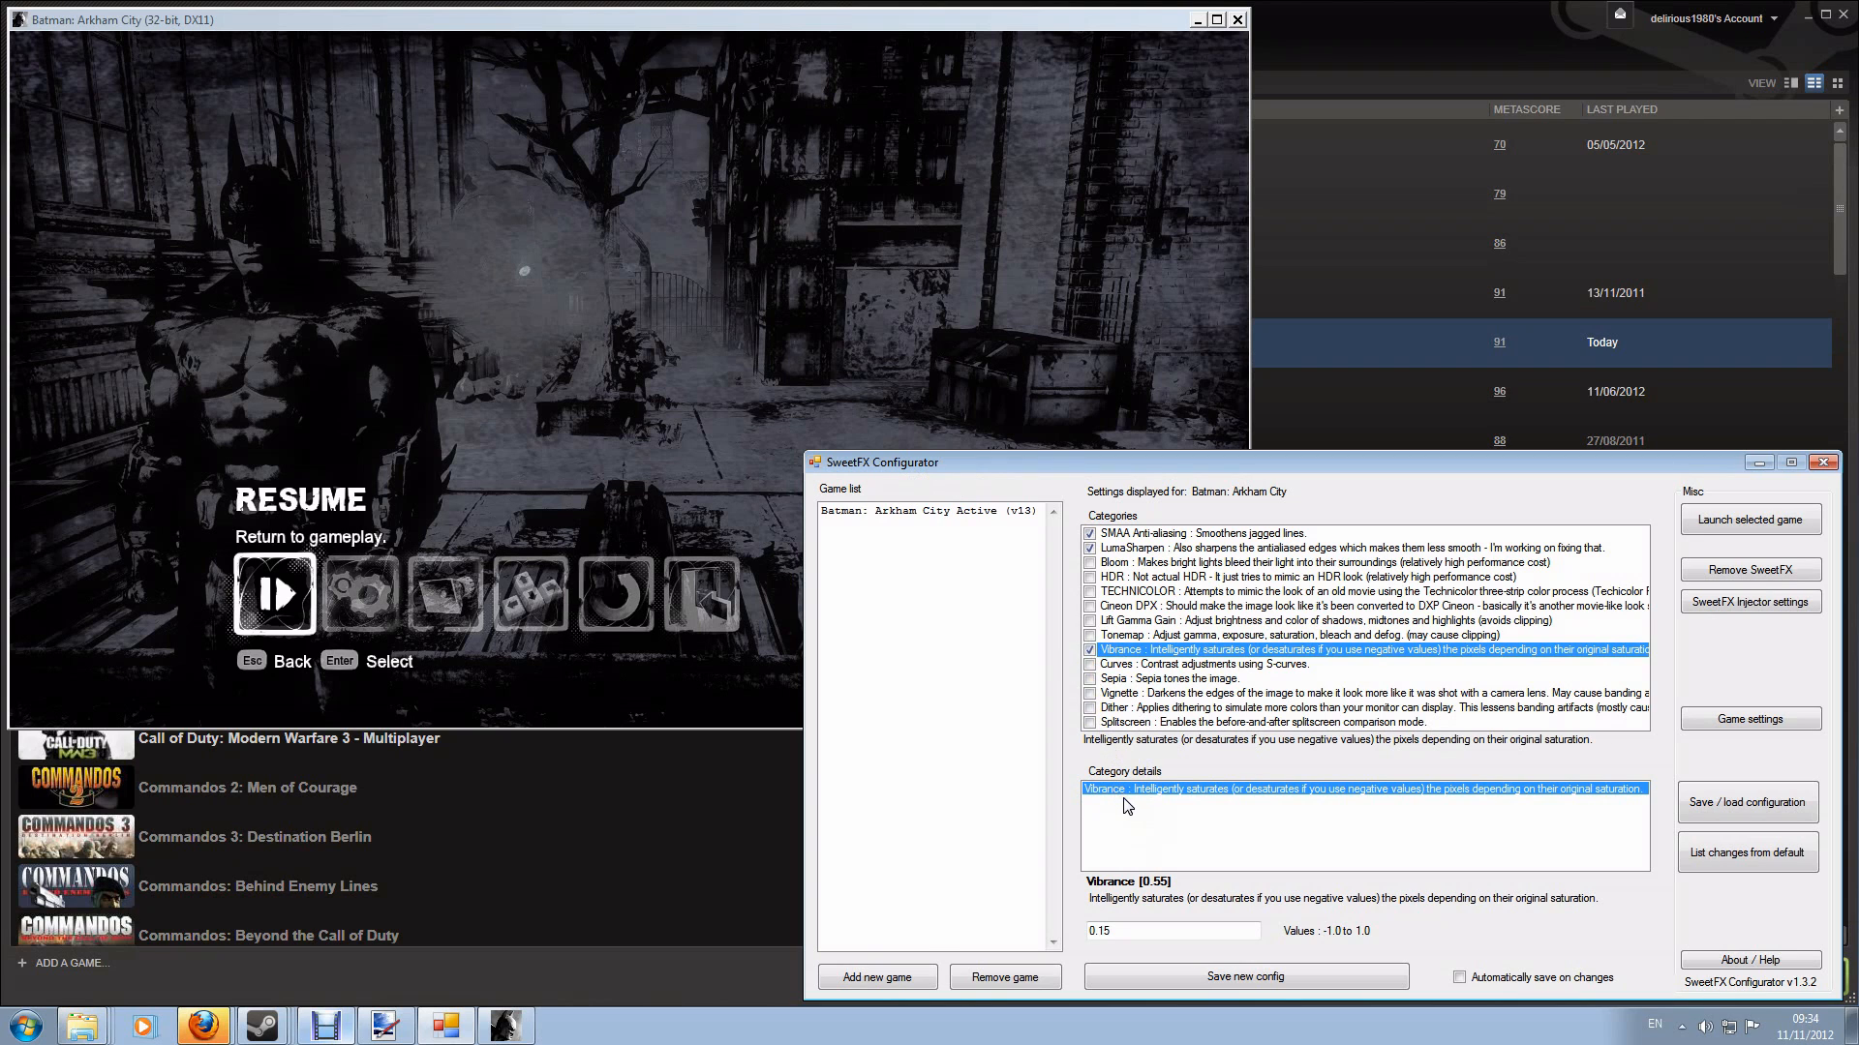
mouse_move(1164, 739)
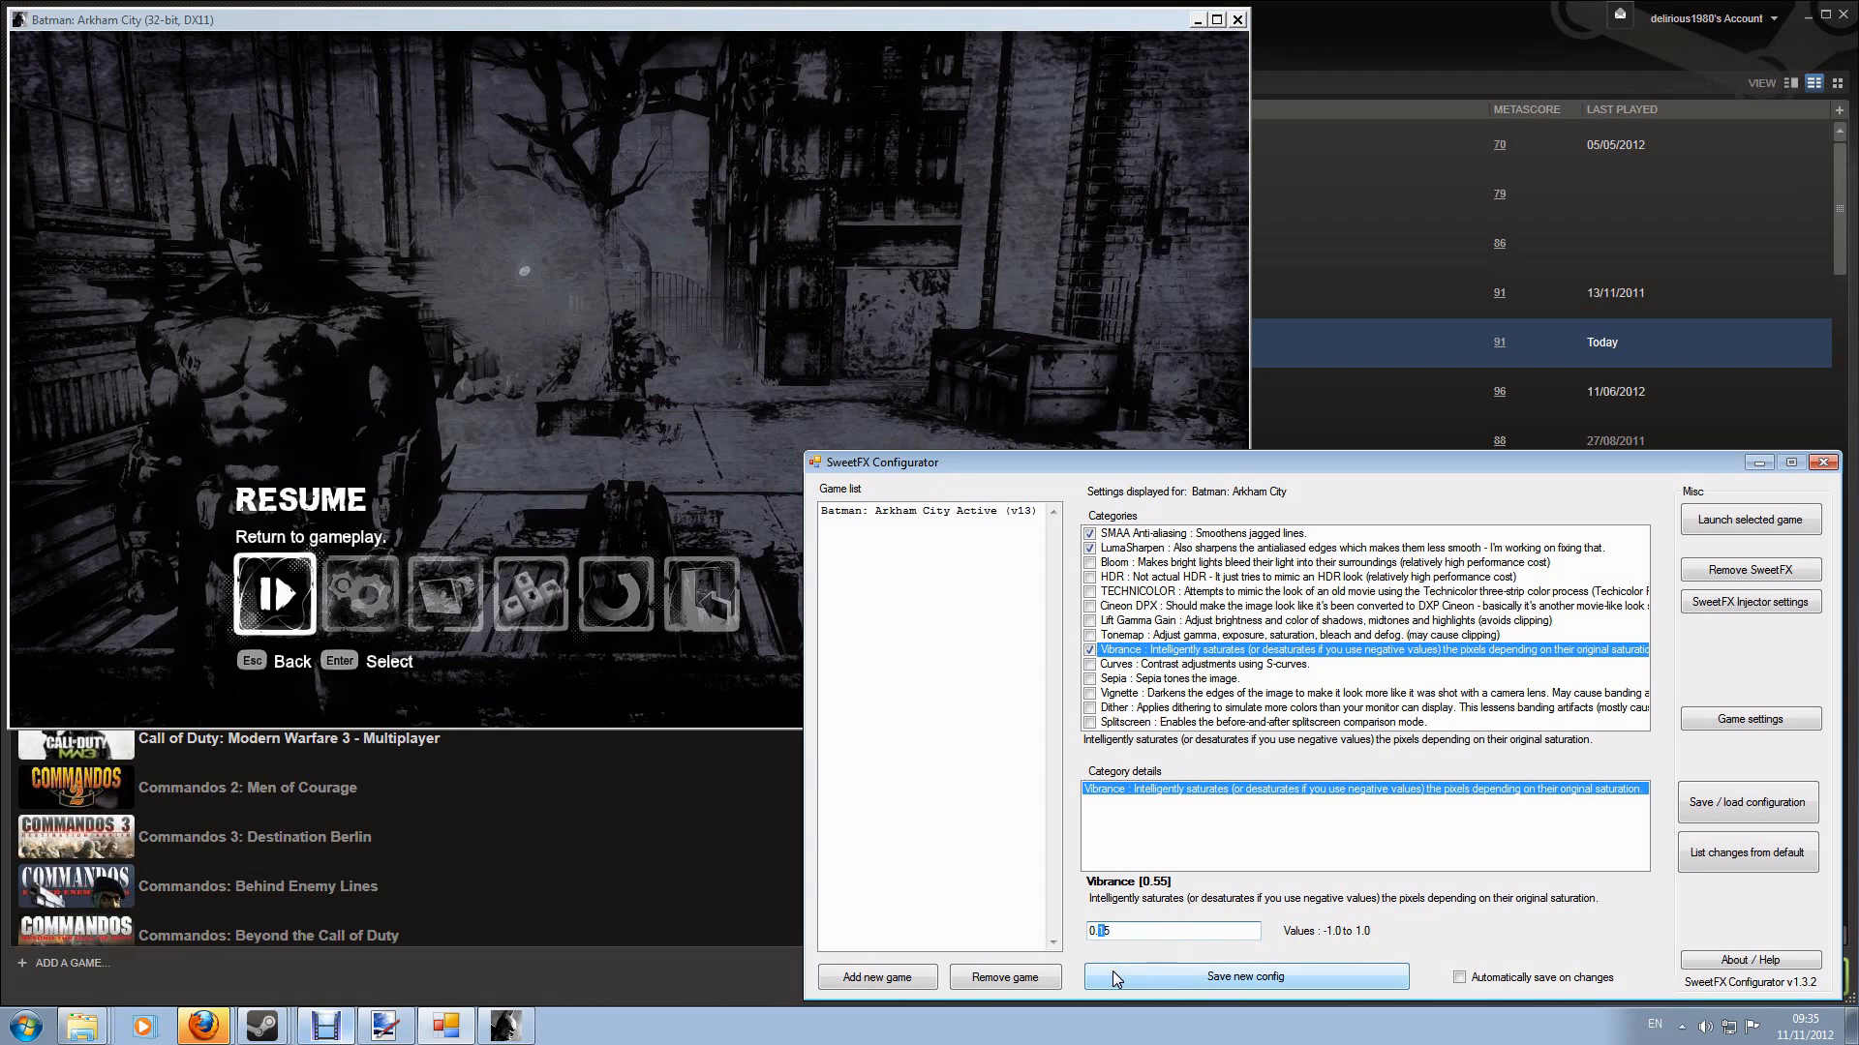
Step: Set Vibrance strength to 0.95 and save the config
type("0.95")
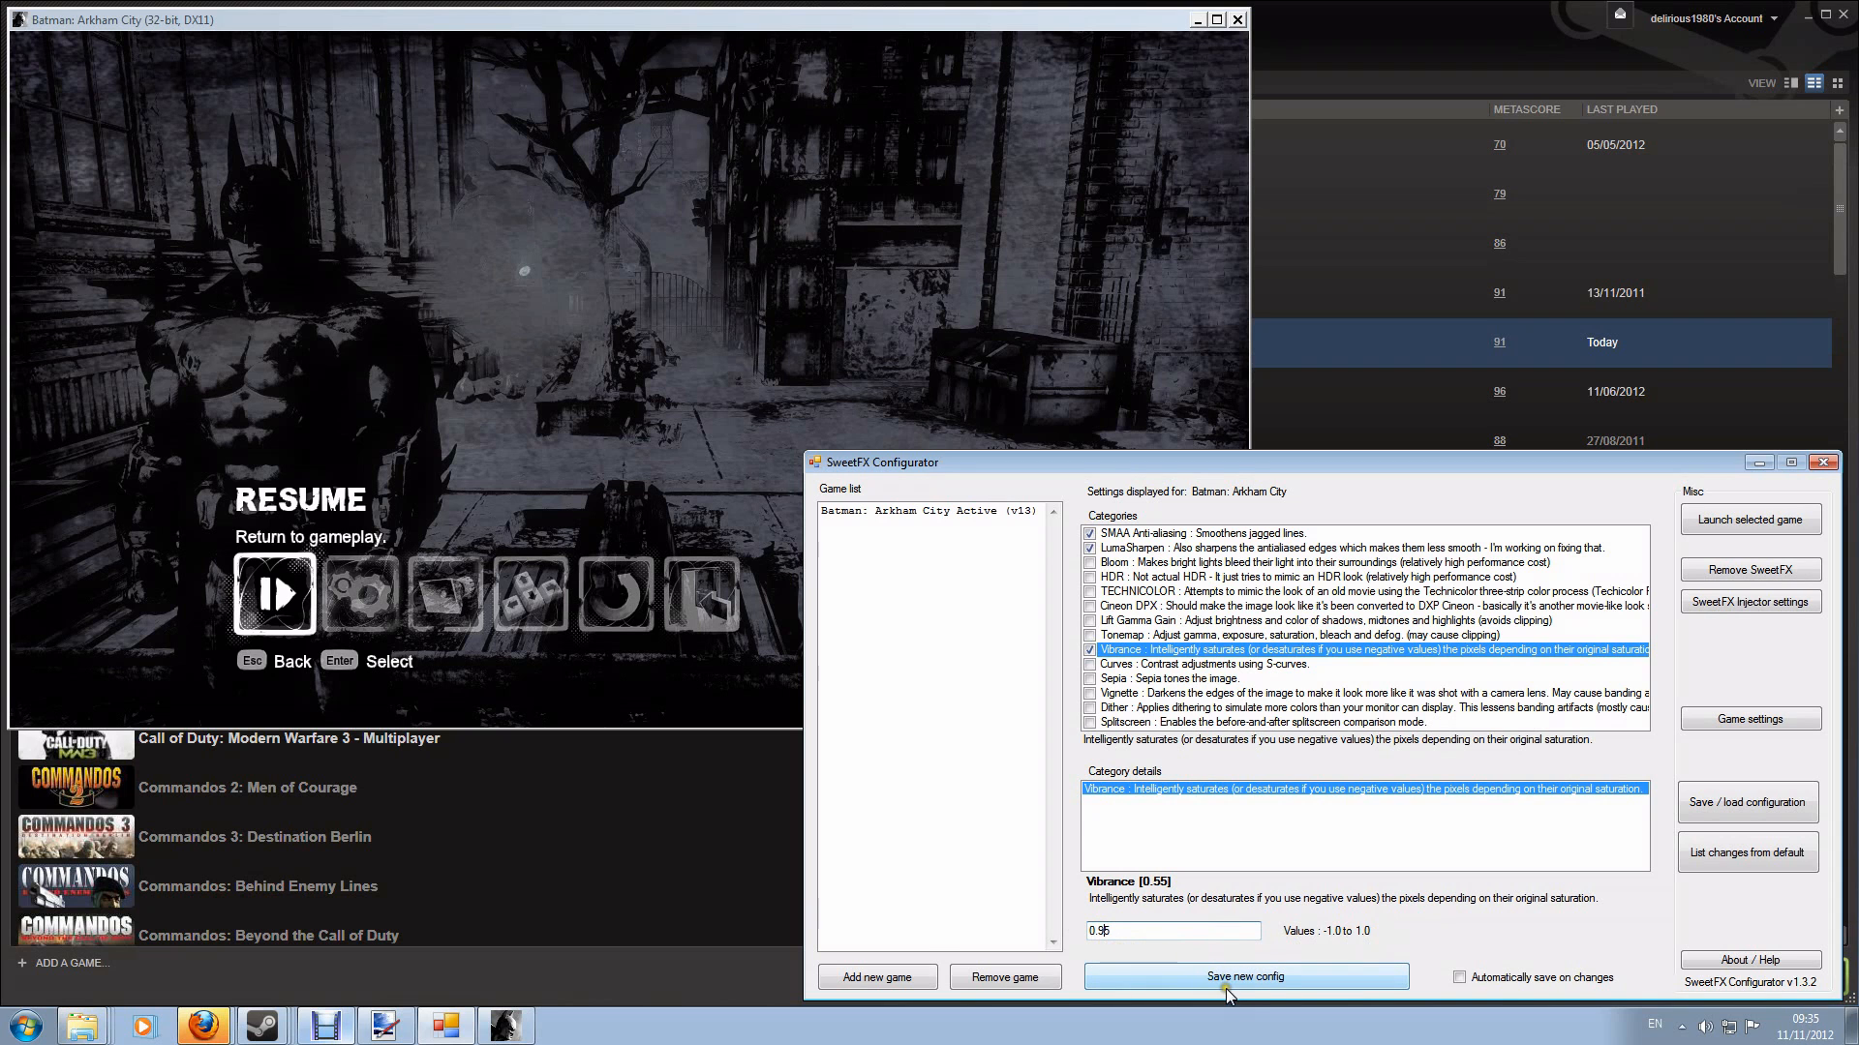
left_click(1246, 977)
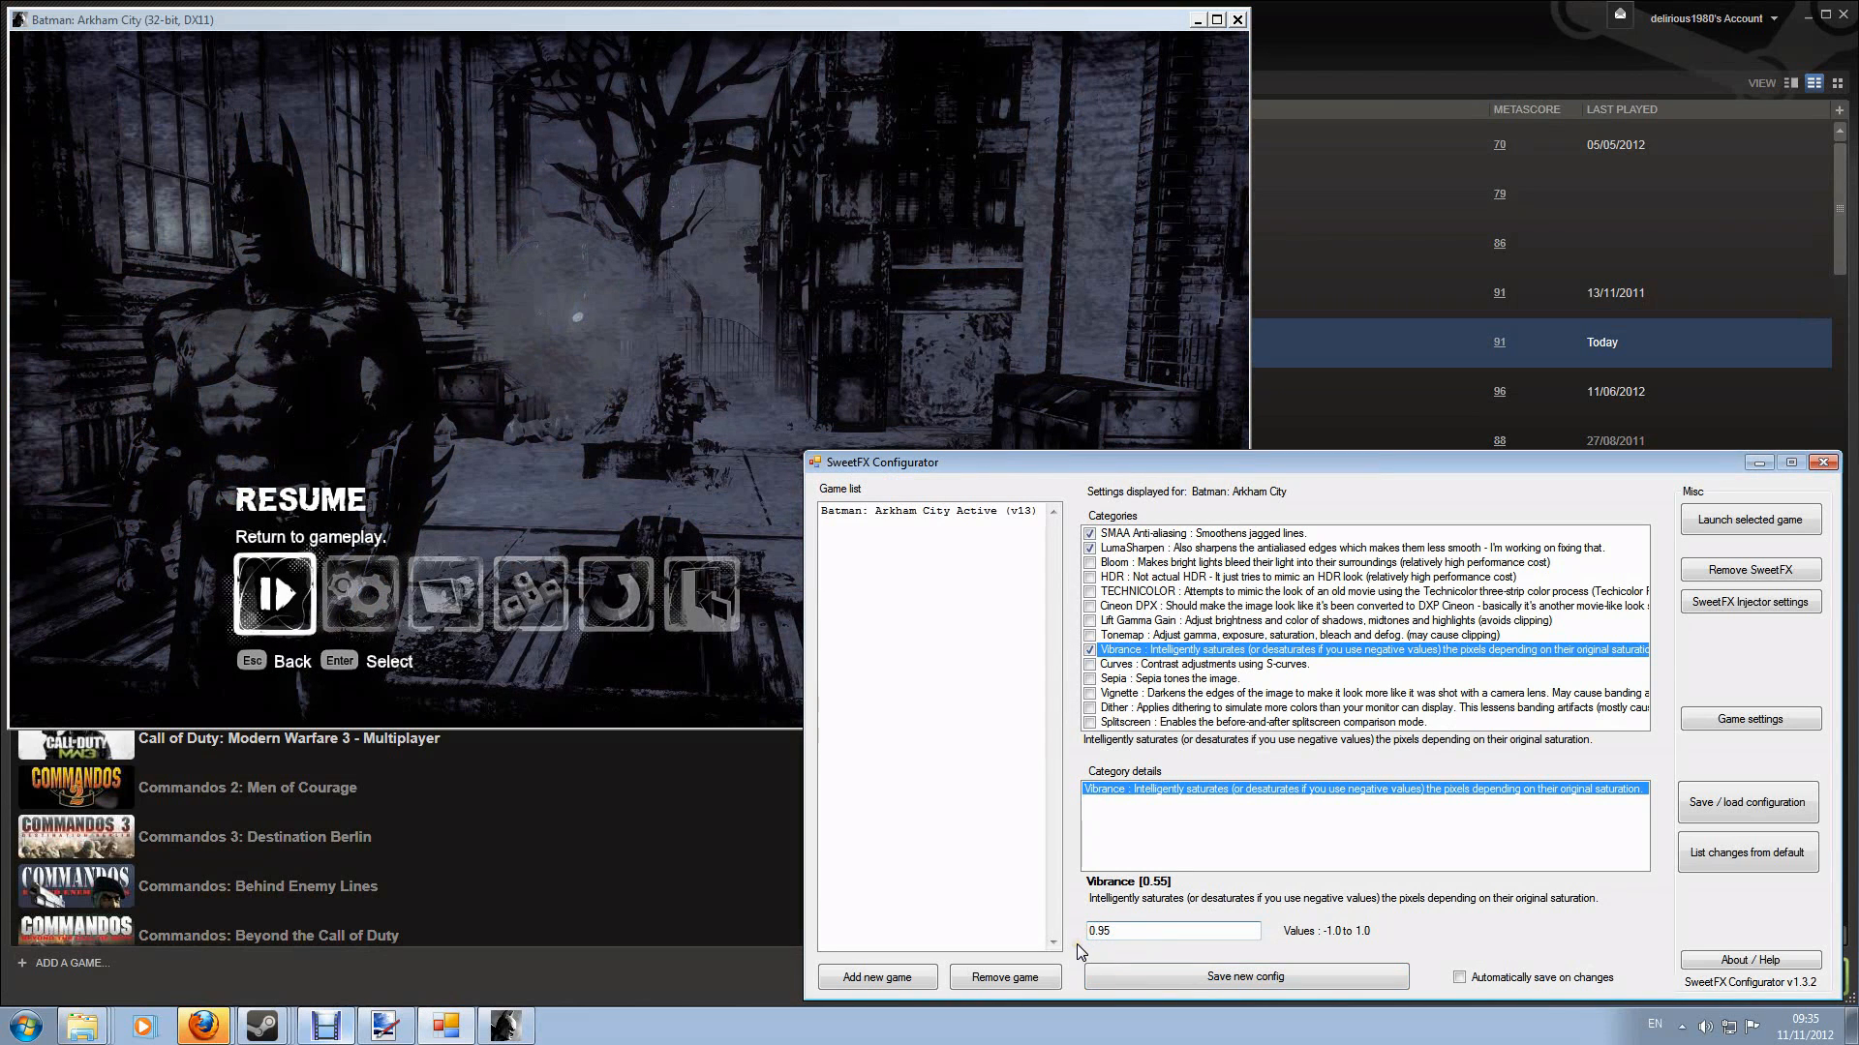
left_click(1245, 977)
type("-0.8")
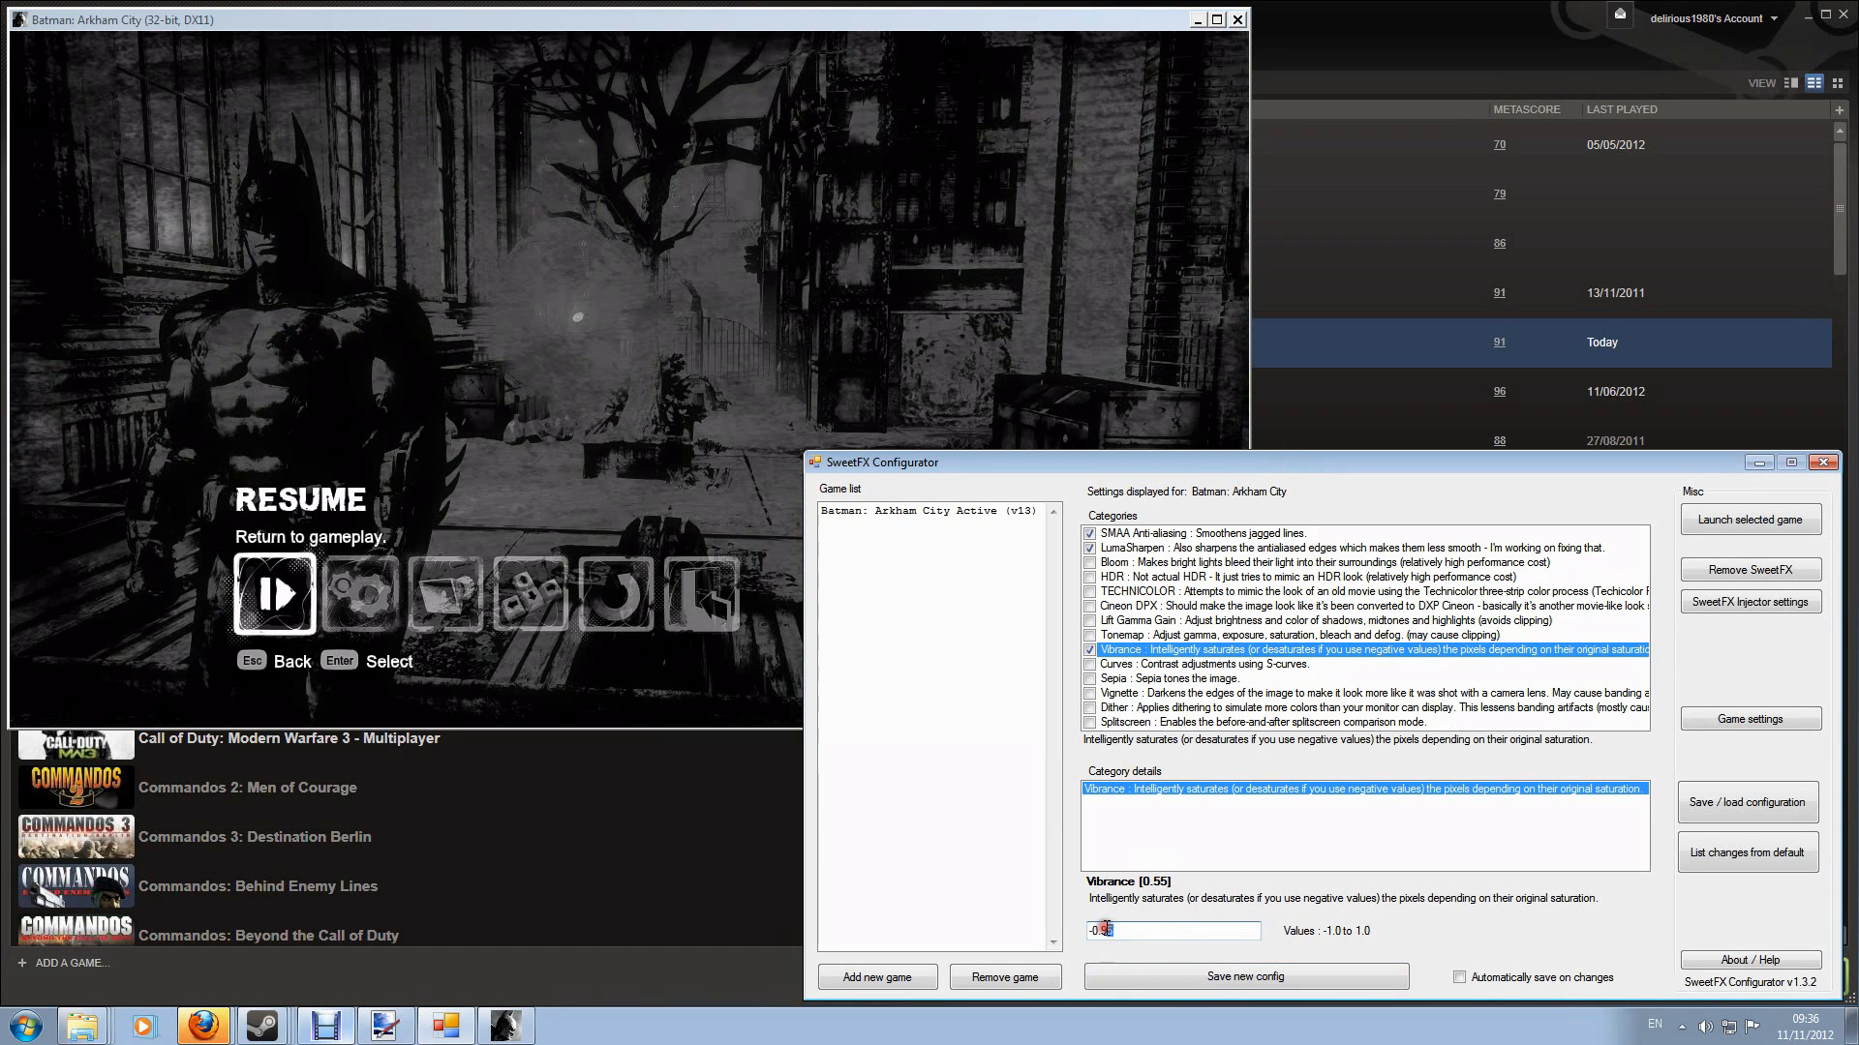
Step: Replace the Vibrance value 0.95 with 0.35
type("-0.95")
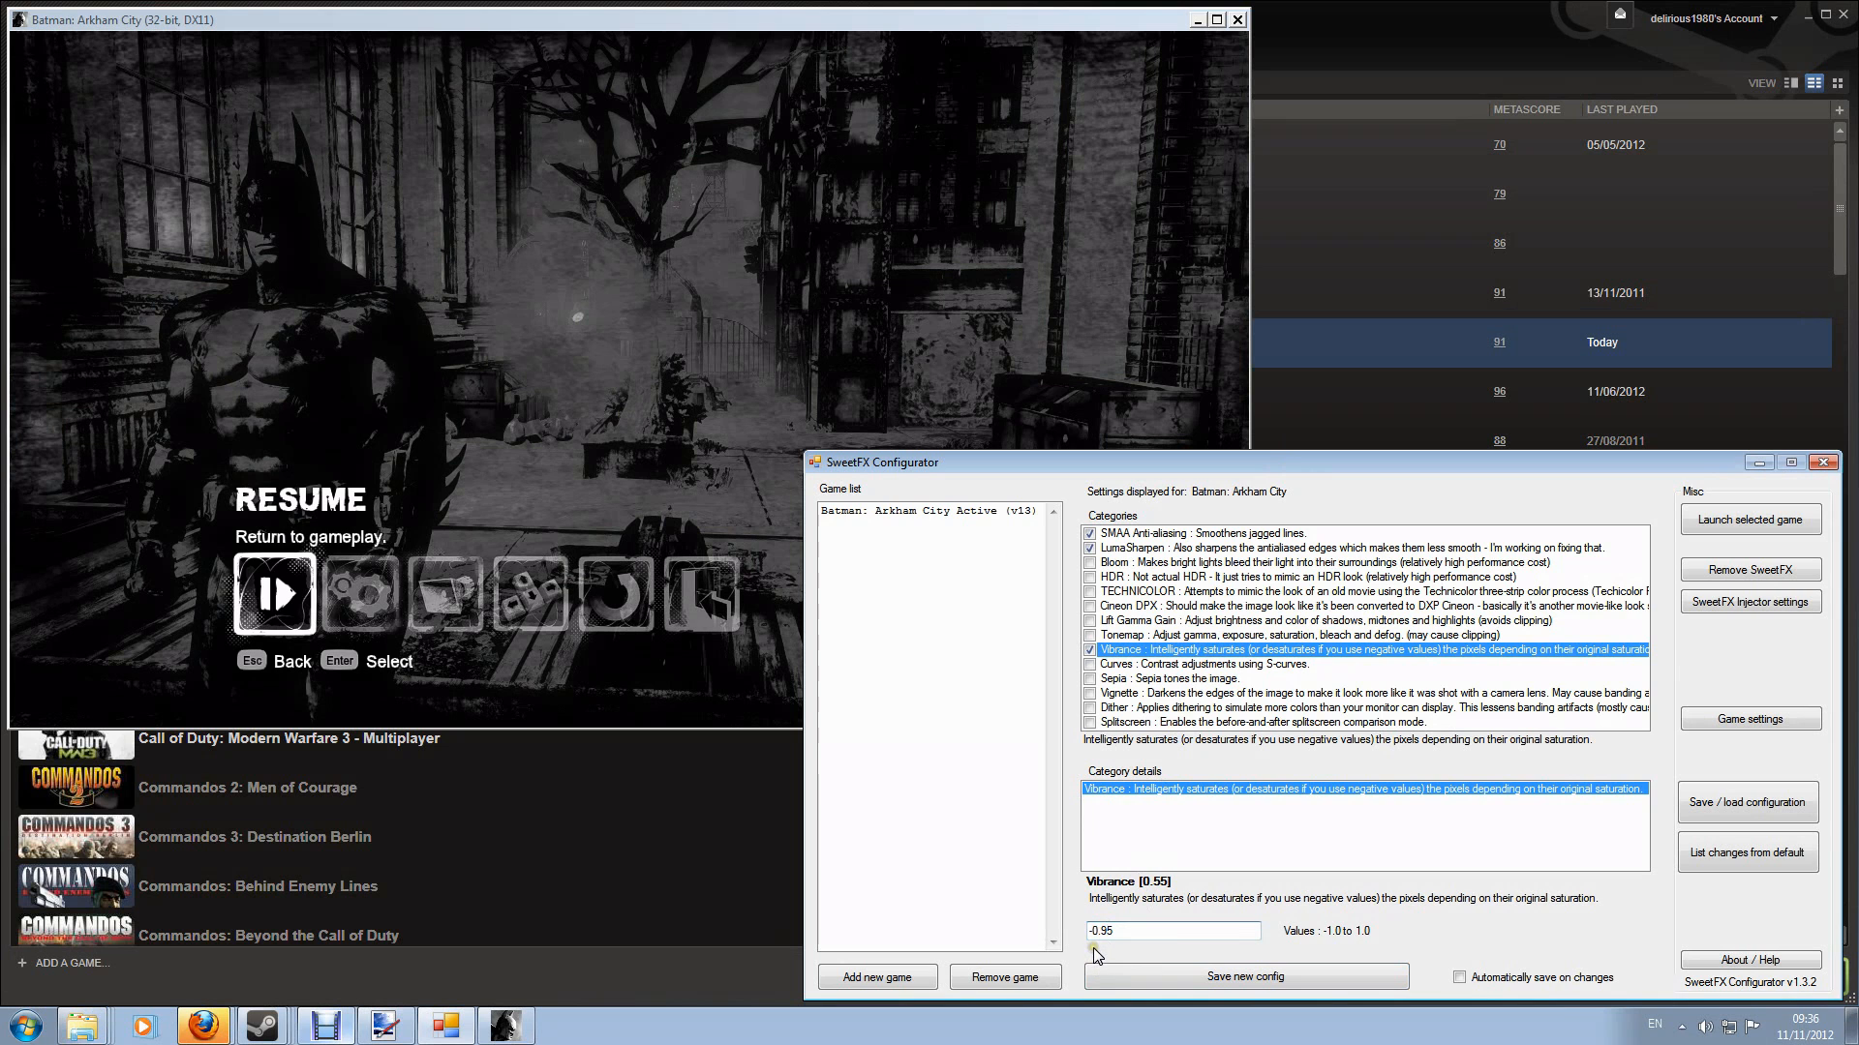
type("0.35")
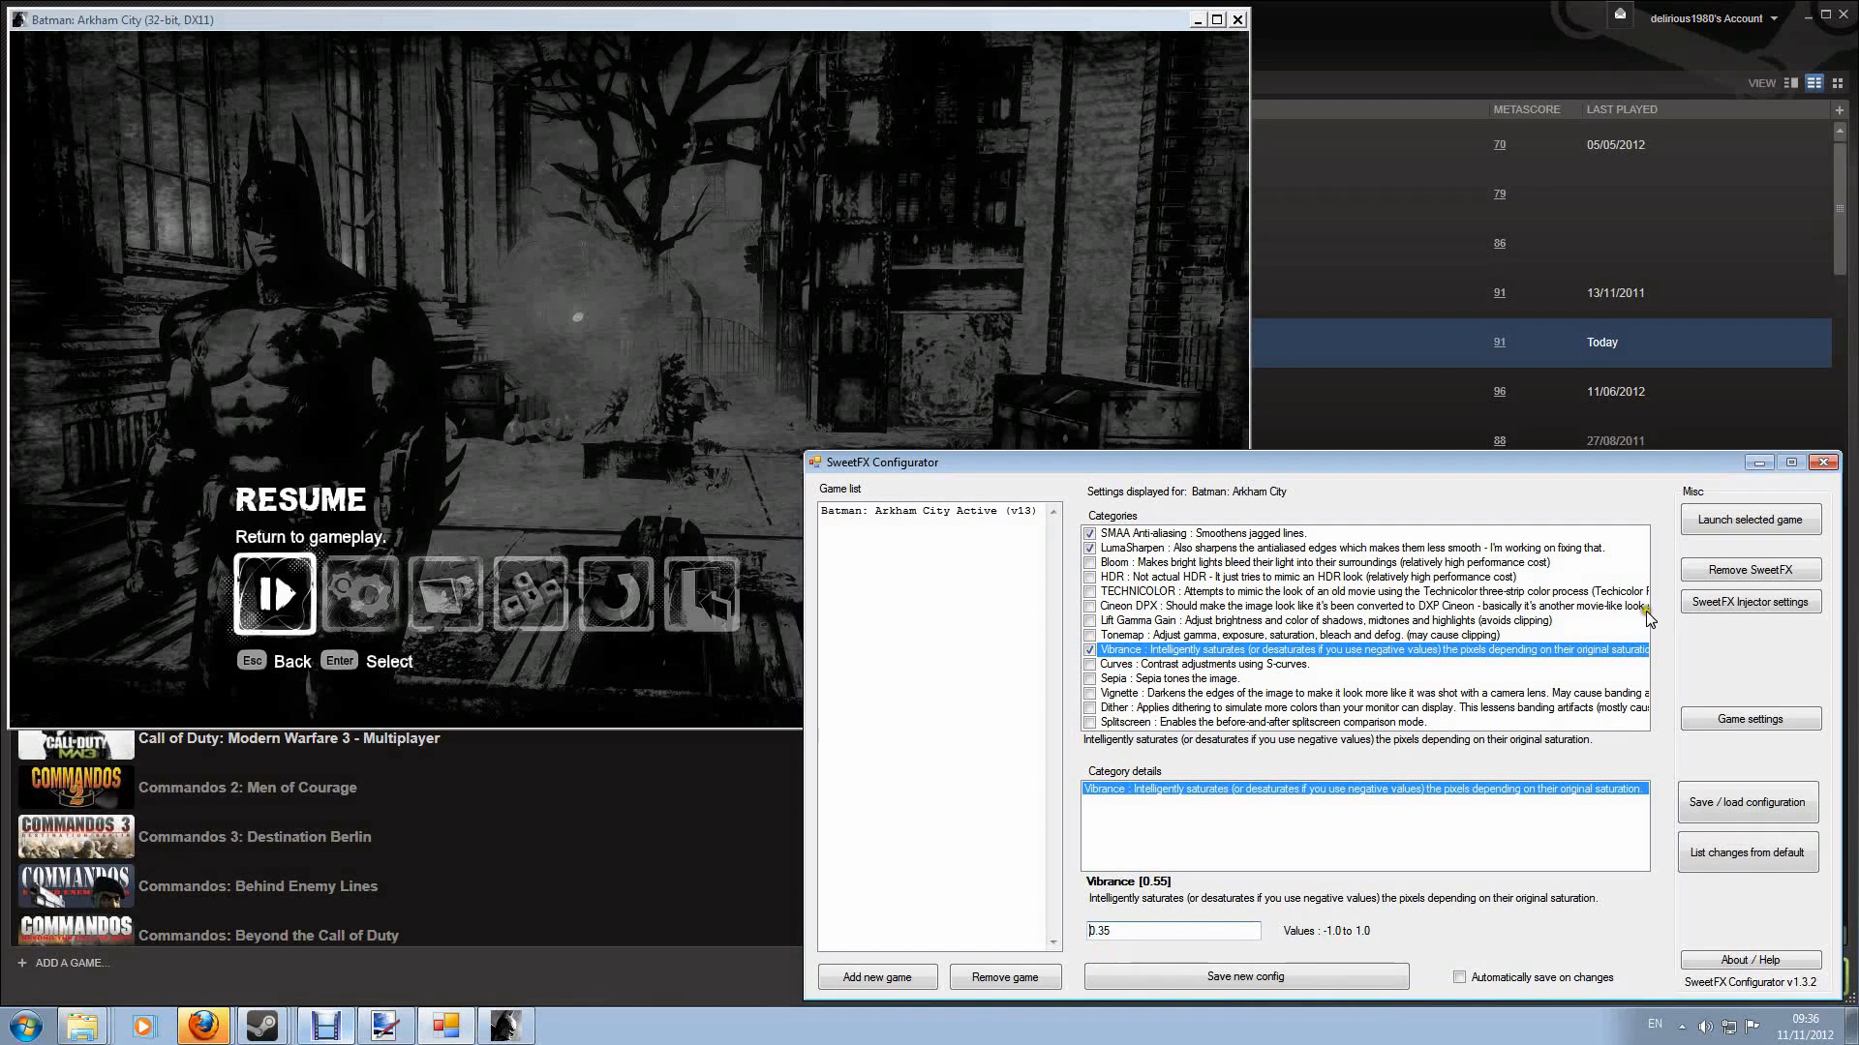
Step: View the SMAA settings, then enable the Bloom effect
left_click(1185, 532)
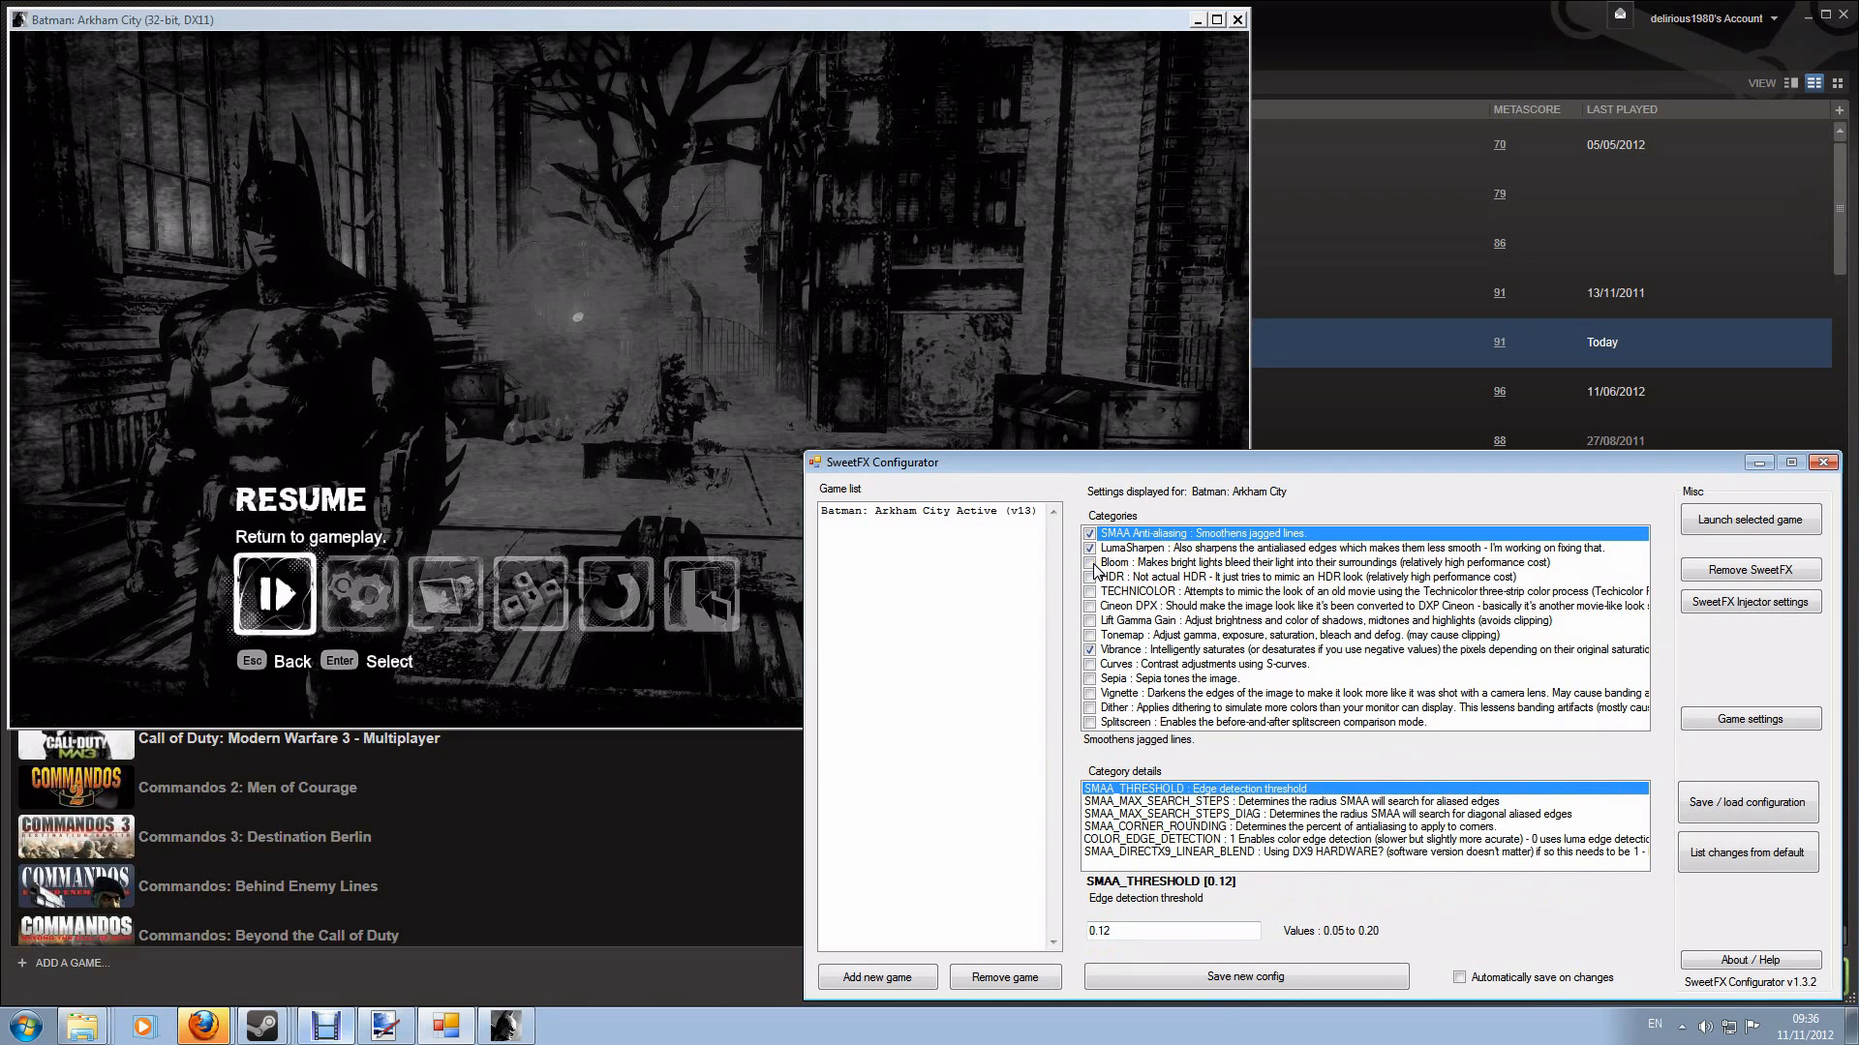
left_click(1089, 548)
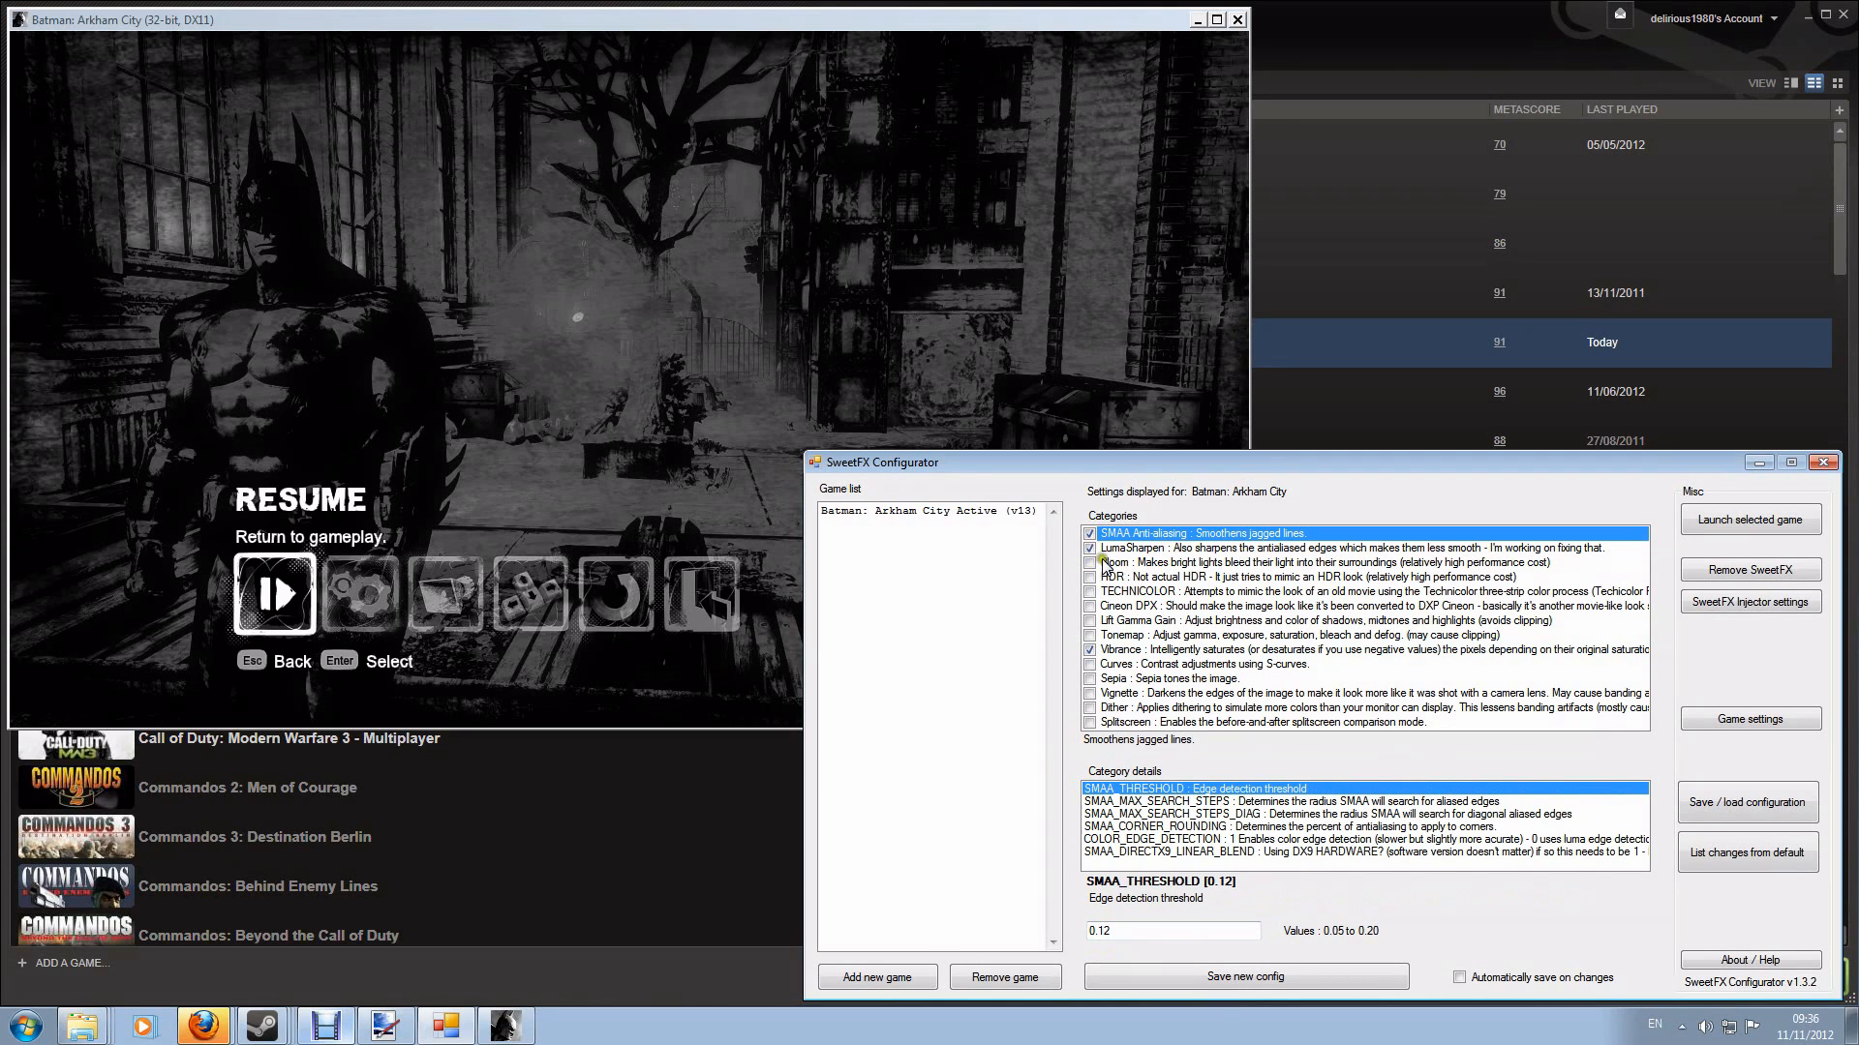
left_click(1089, 592)
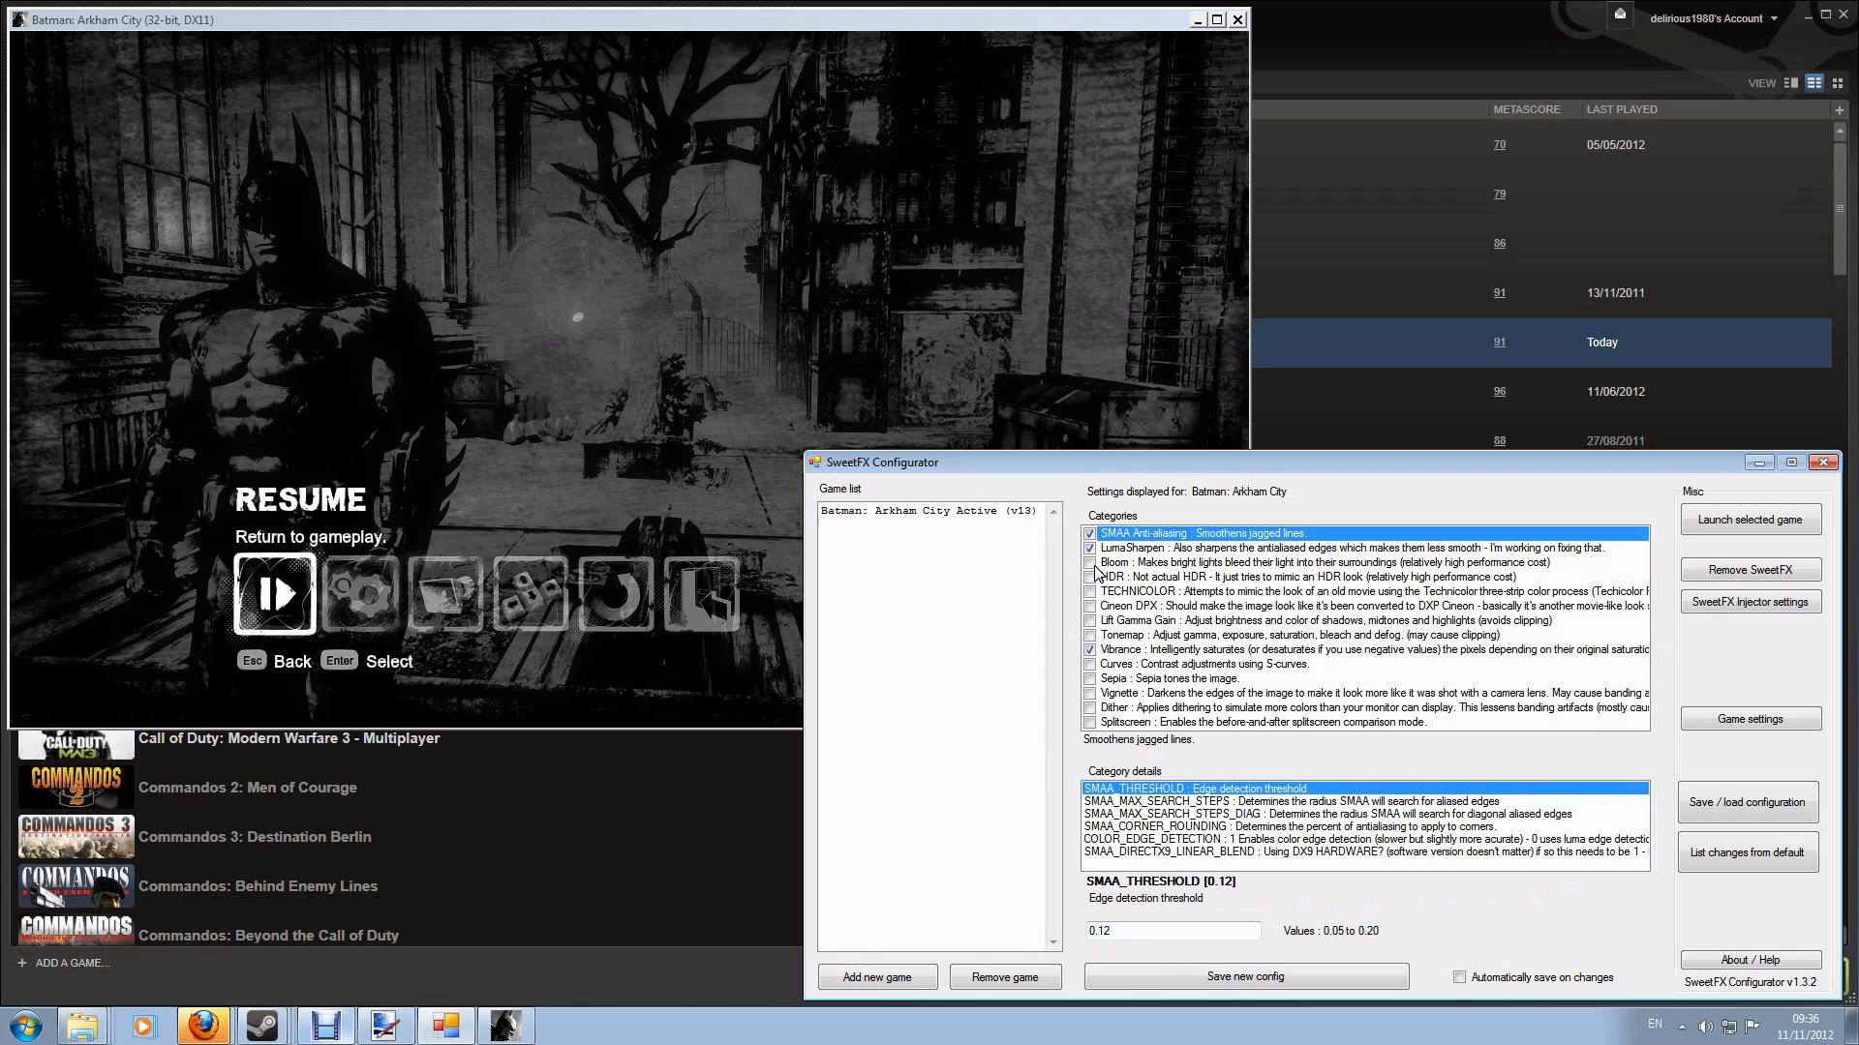
left_click(1139, 562)
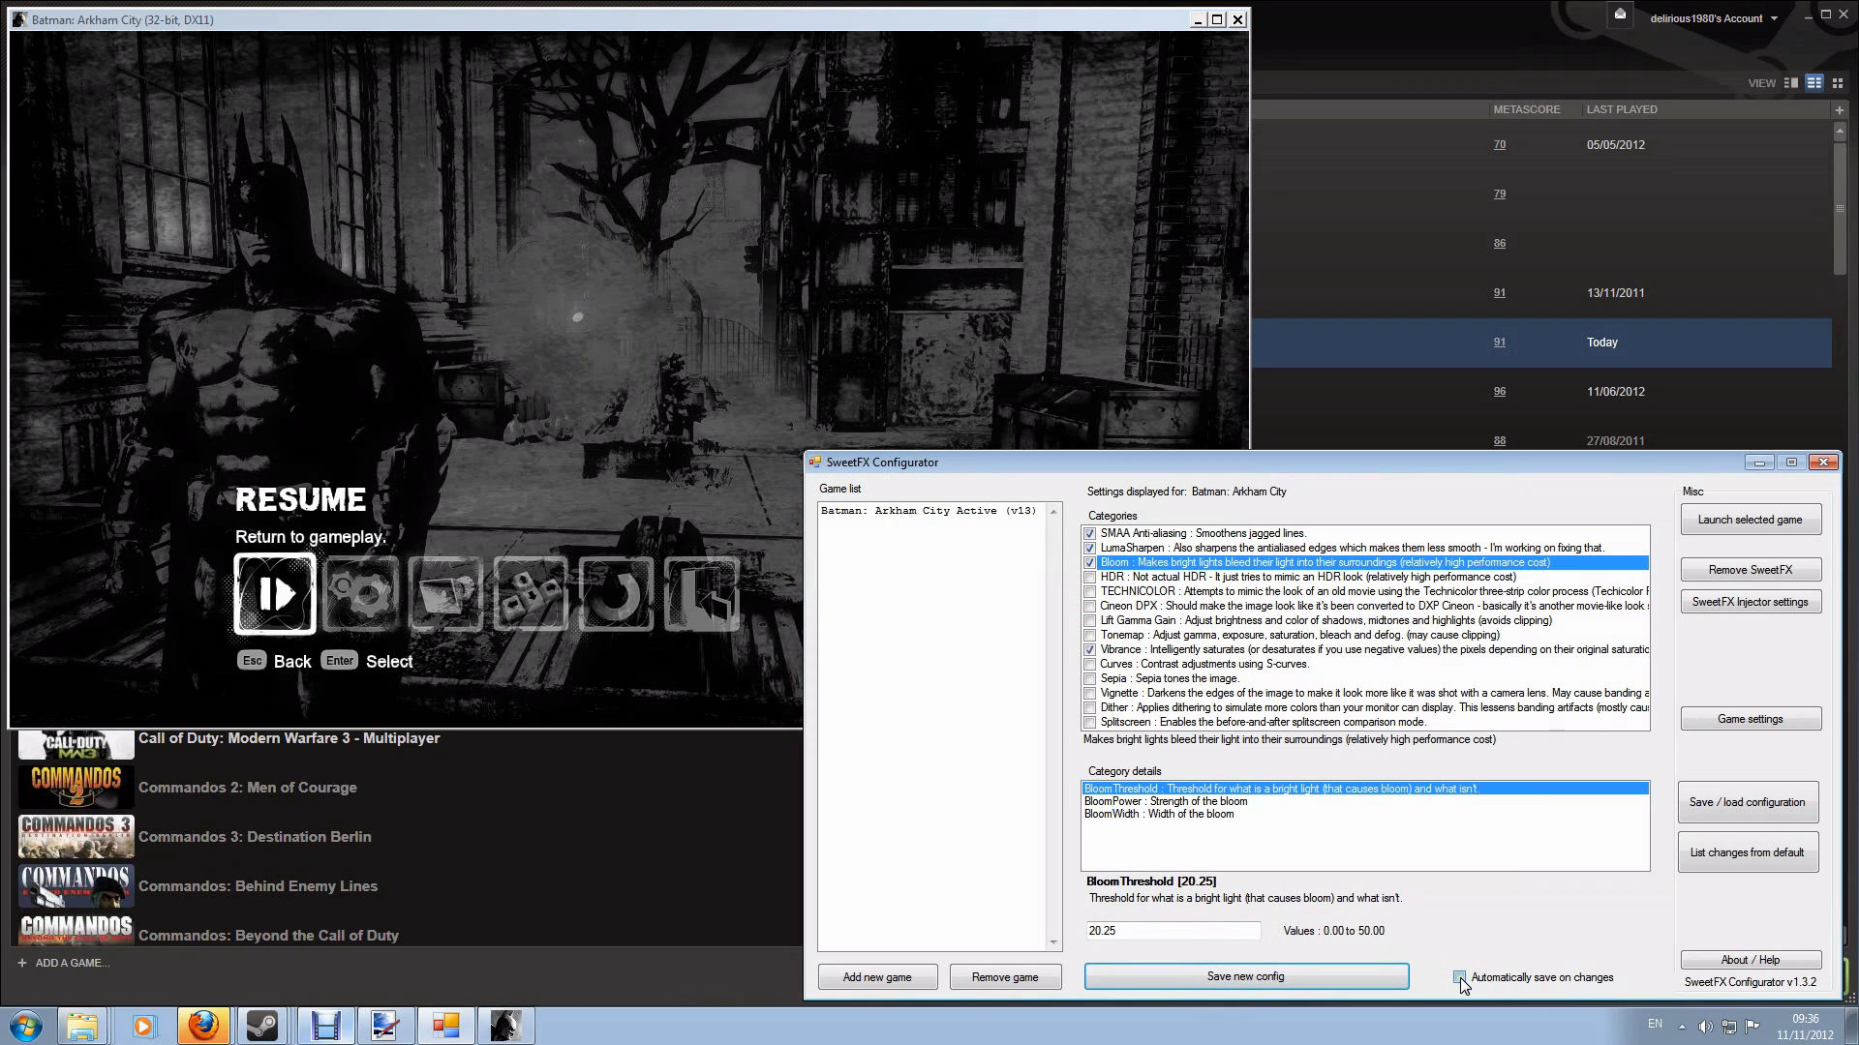
Step: Turn on 'Automatically save on changes' and enable the Curves effect
left_click(1459, 977)
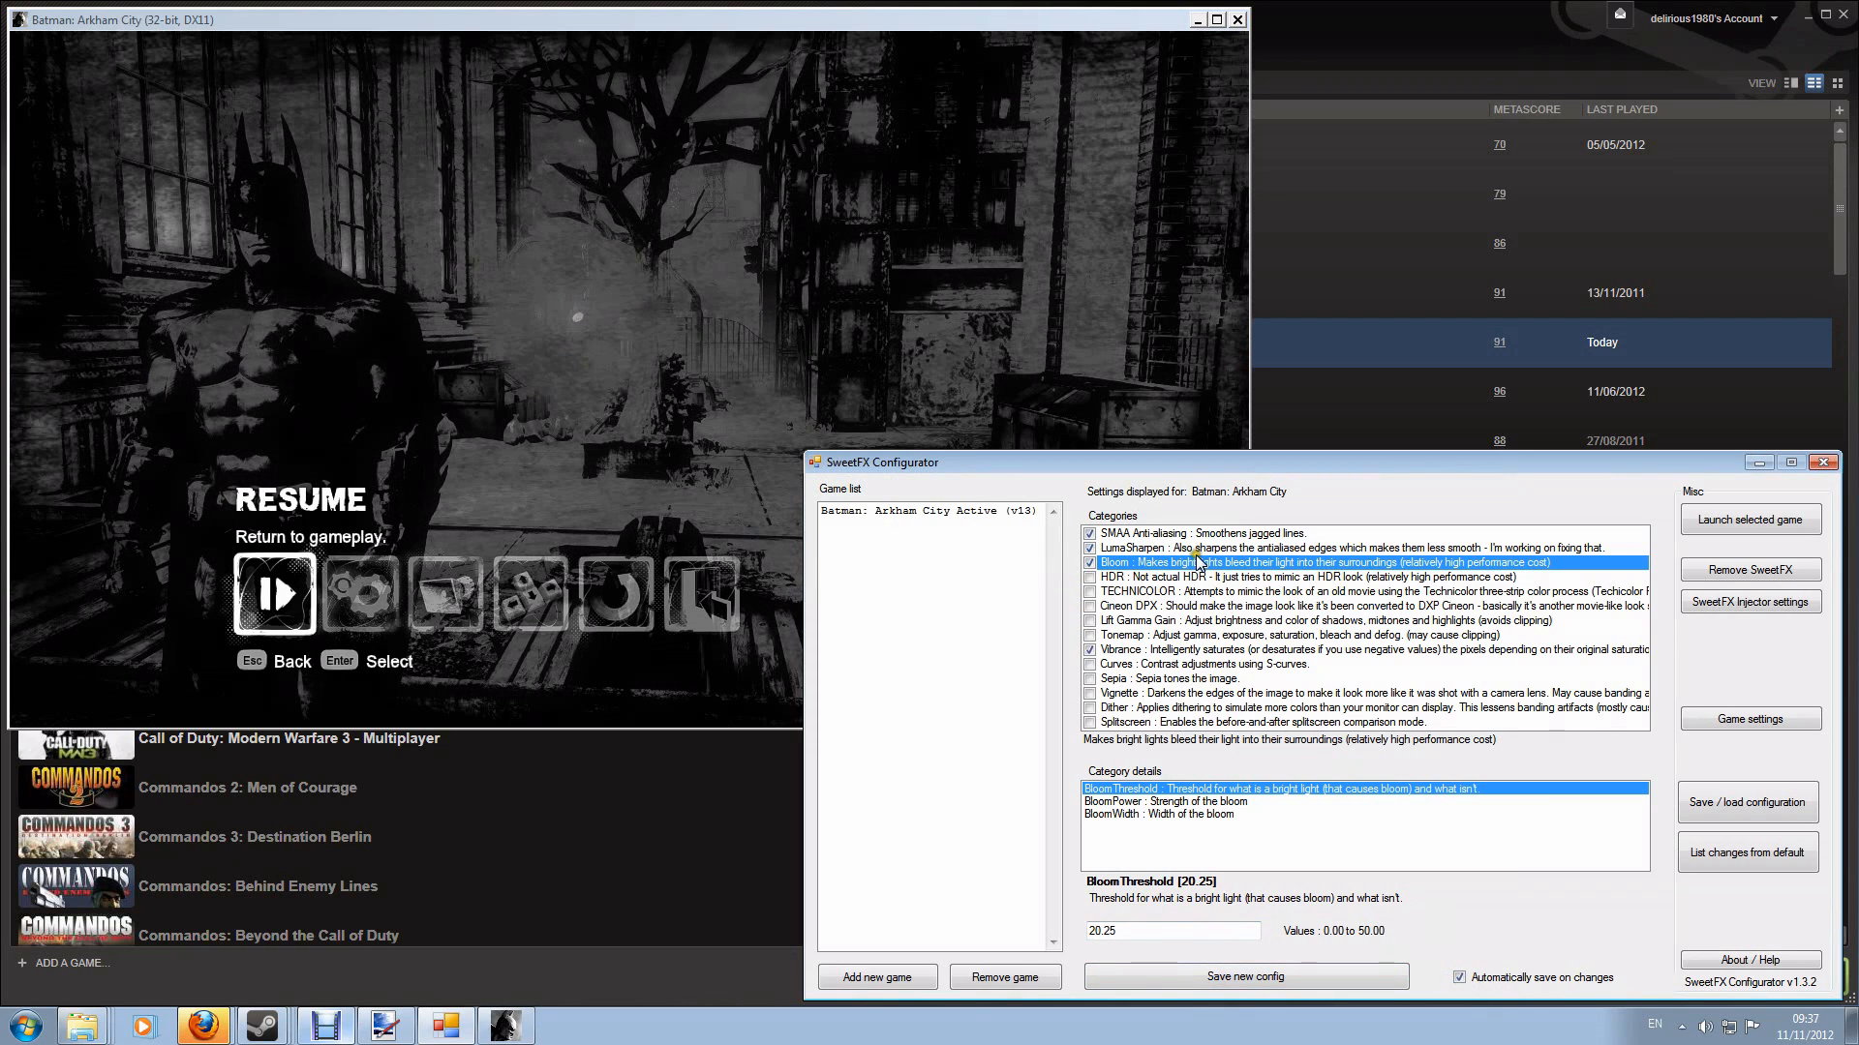
left_click(1185, 591)
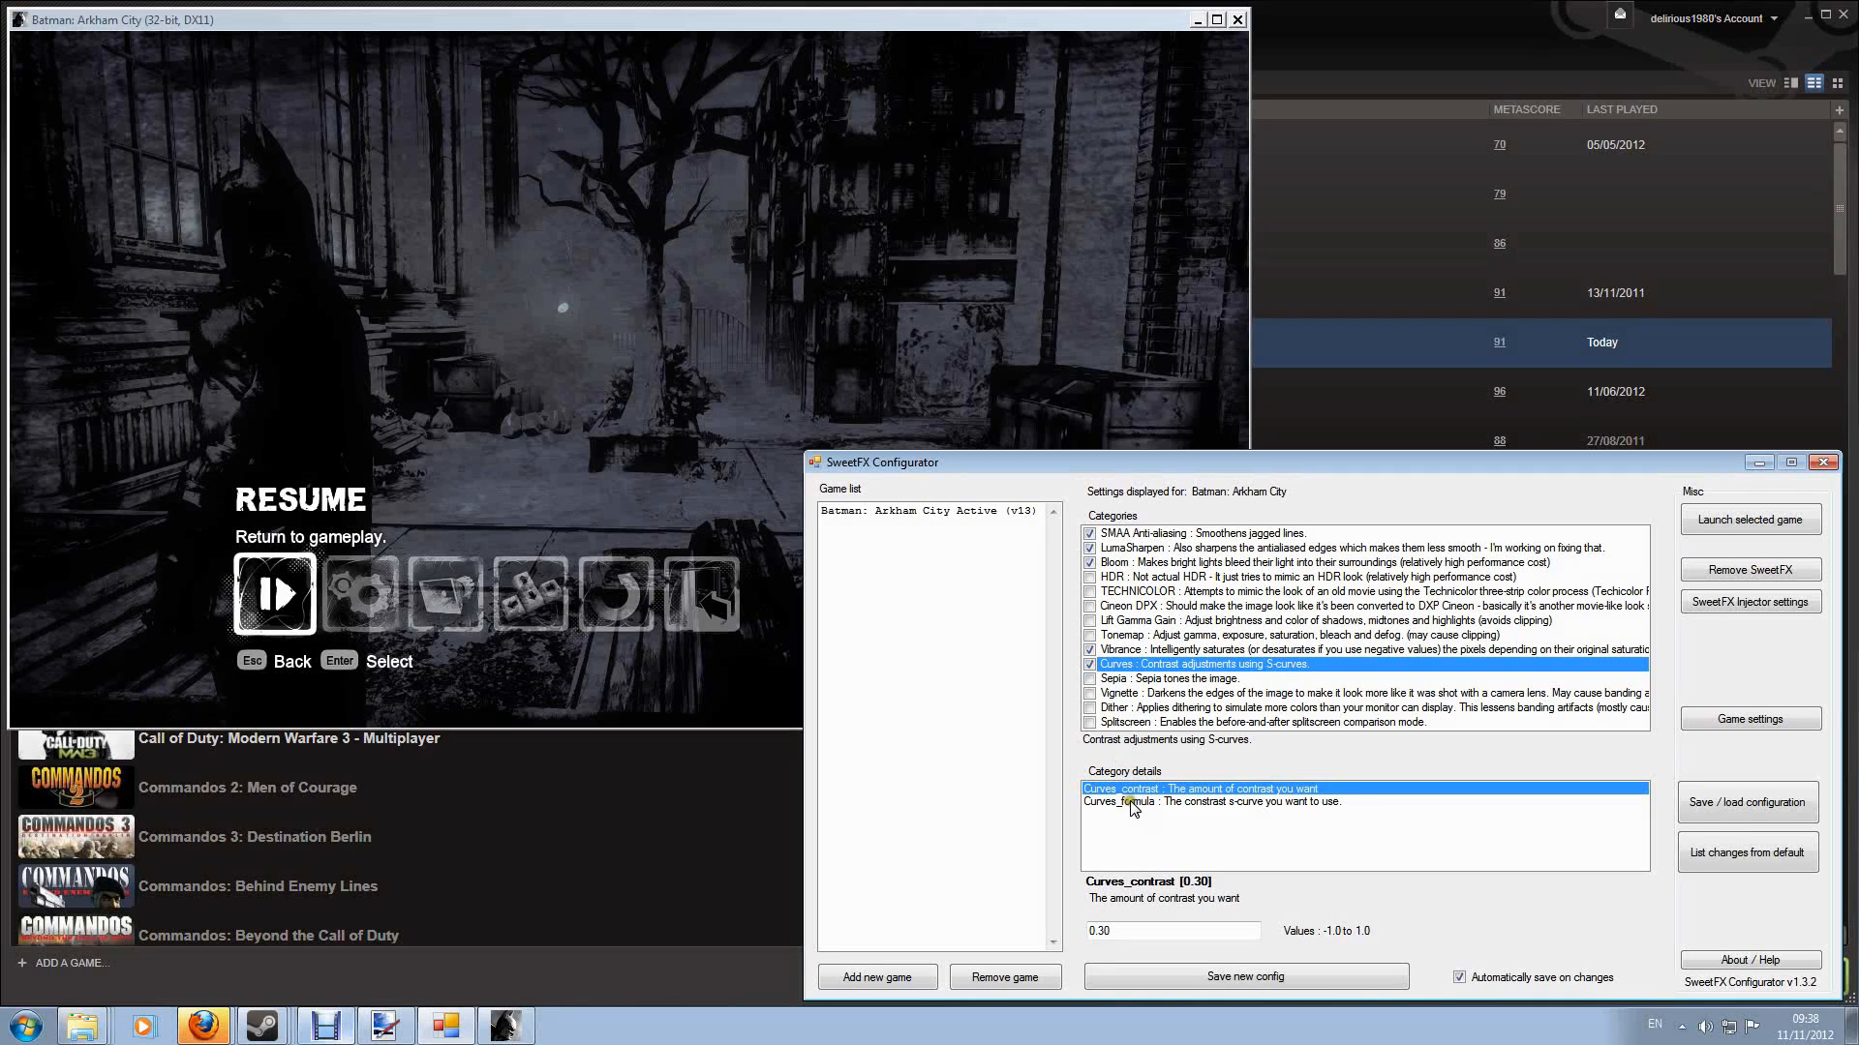
Step: Inspect the Curves_formula setting in Category details
left_click(1171, 930)
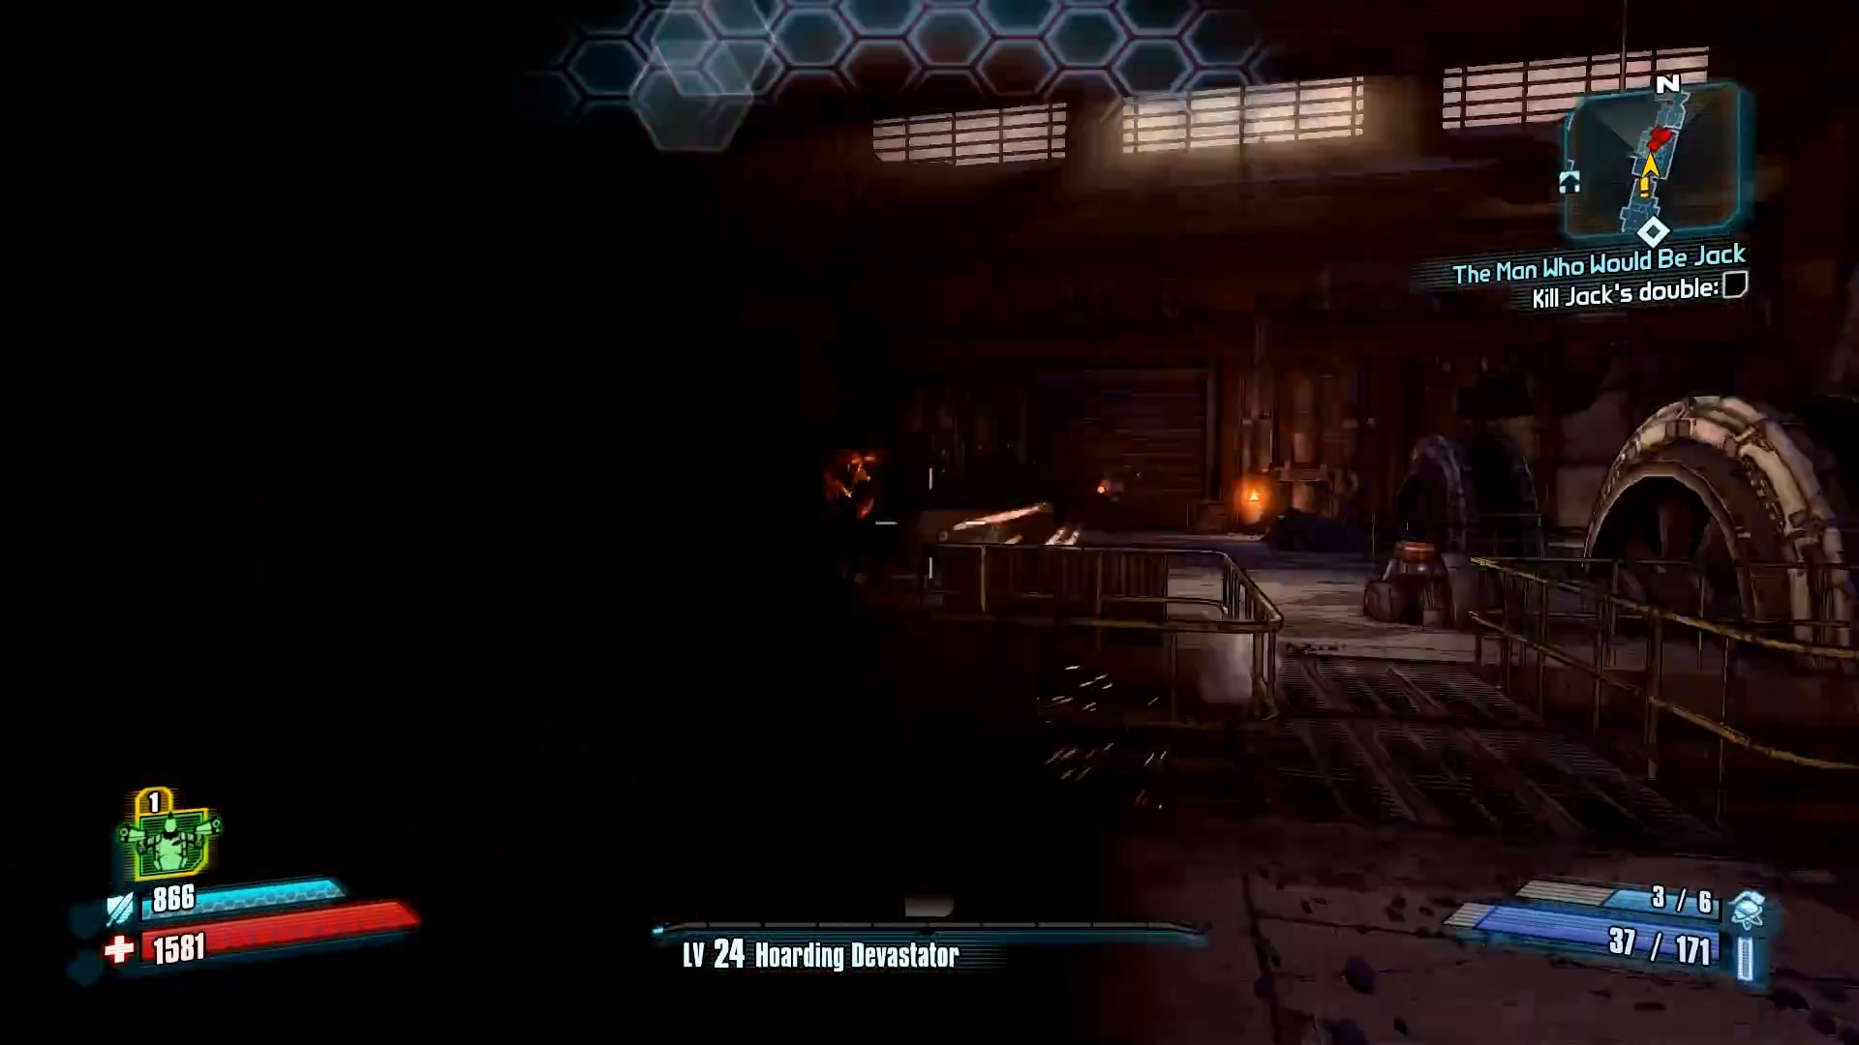
Step: Shoot at the Bruiser enemy in Borderlands 2
left_click(929, 523)
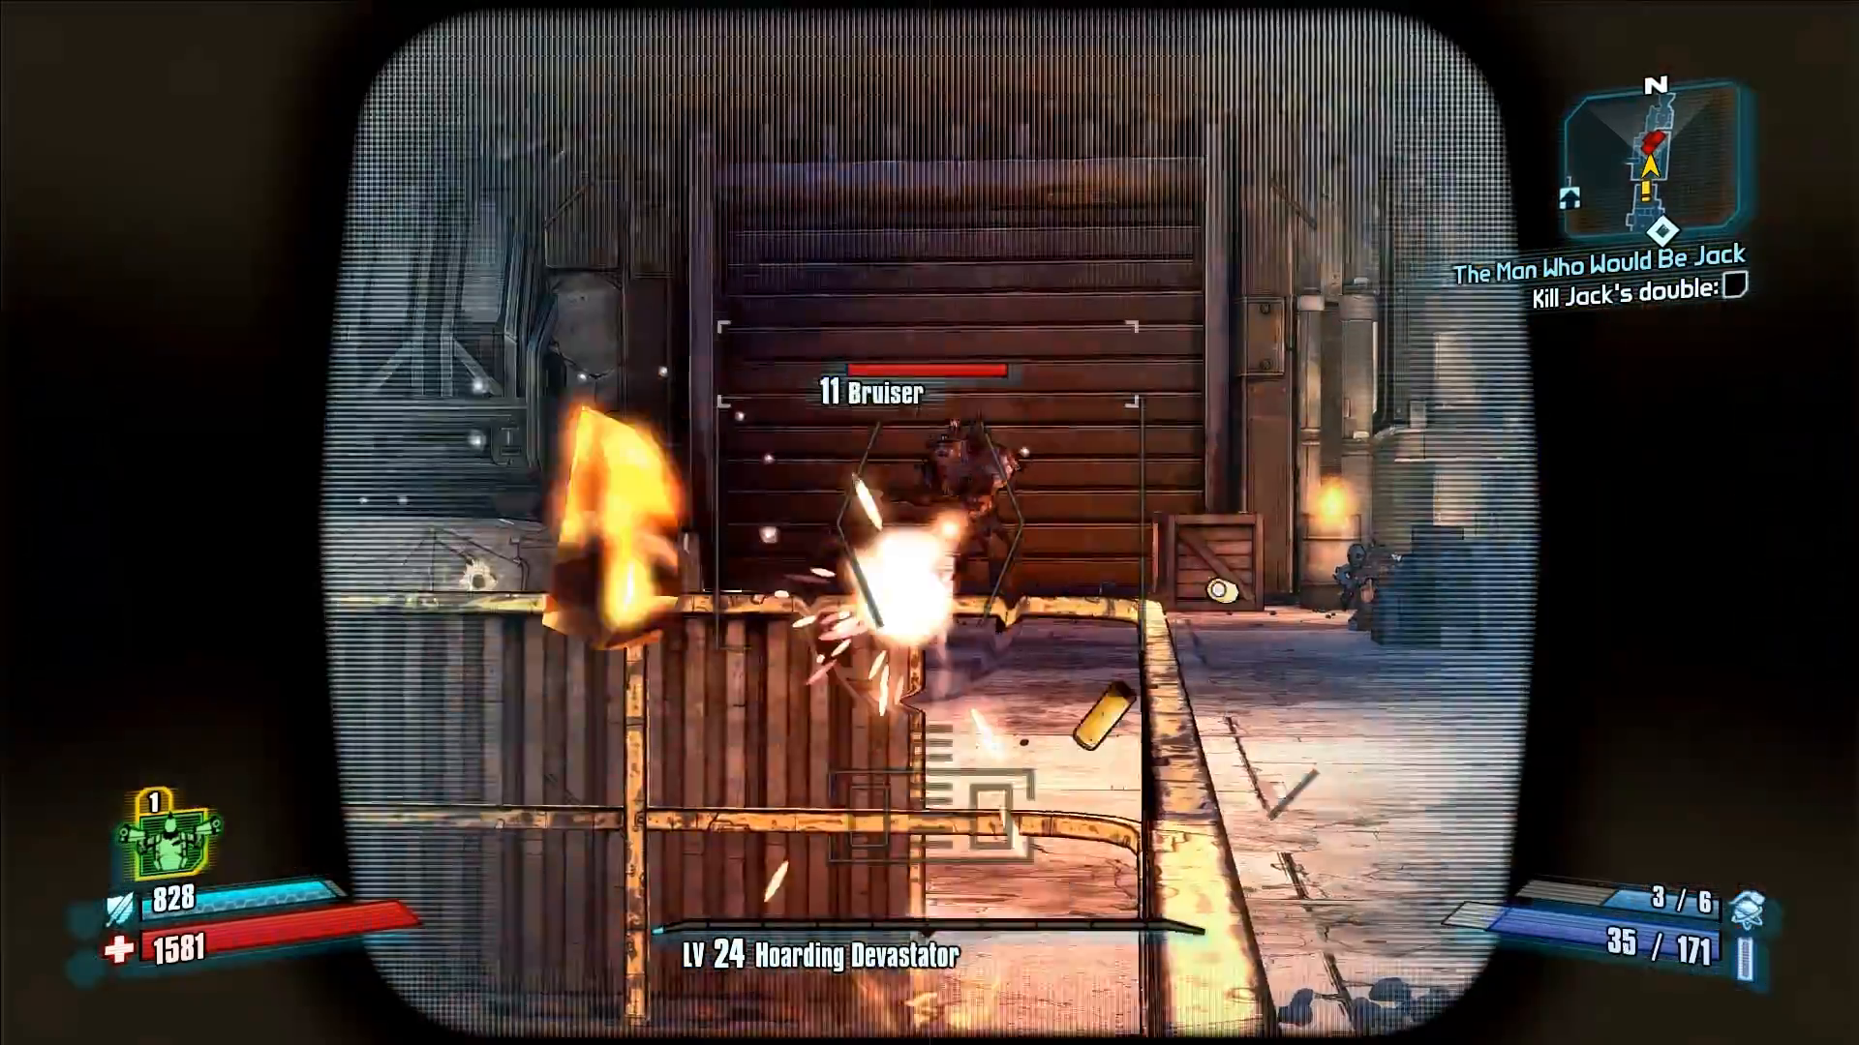